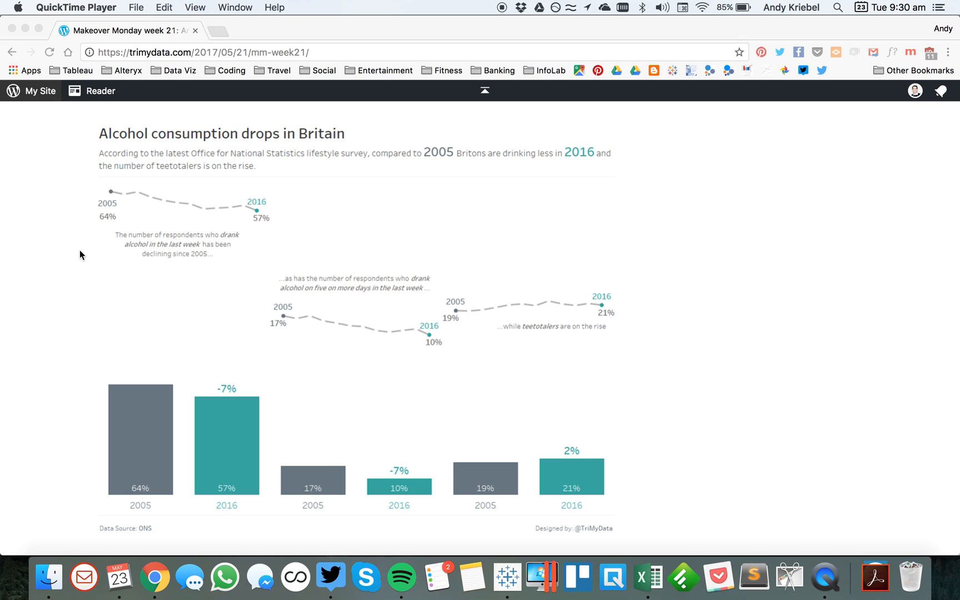
Step: Chart SUM(Sales) on Rows against continuous QUARTER of Order Date on Columns
{"action": "left_click", "coordinate": [508, 577]}
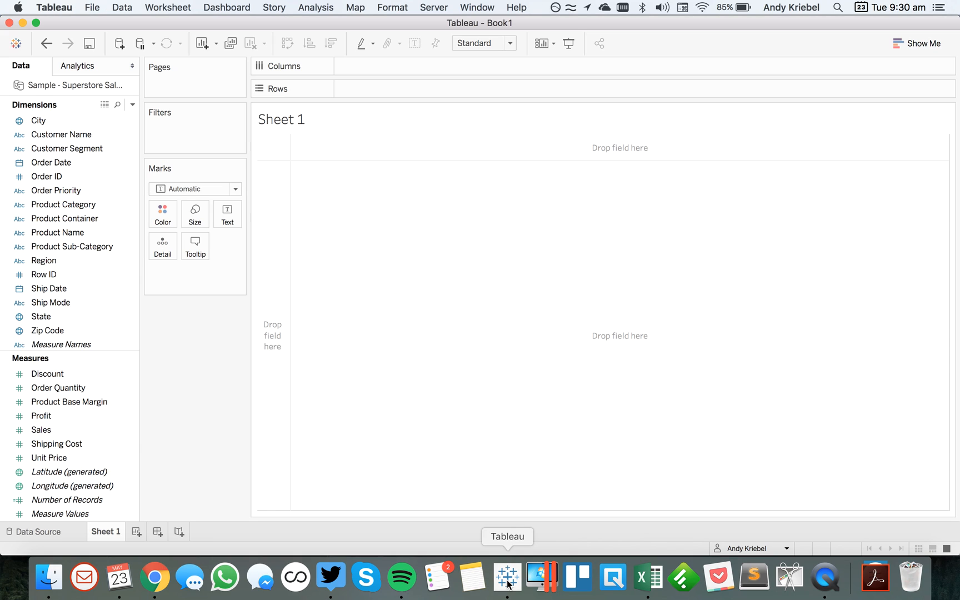
{"action": "left_click", "coordinate": [50, 162]}
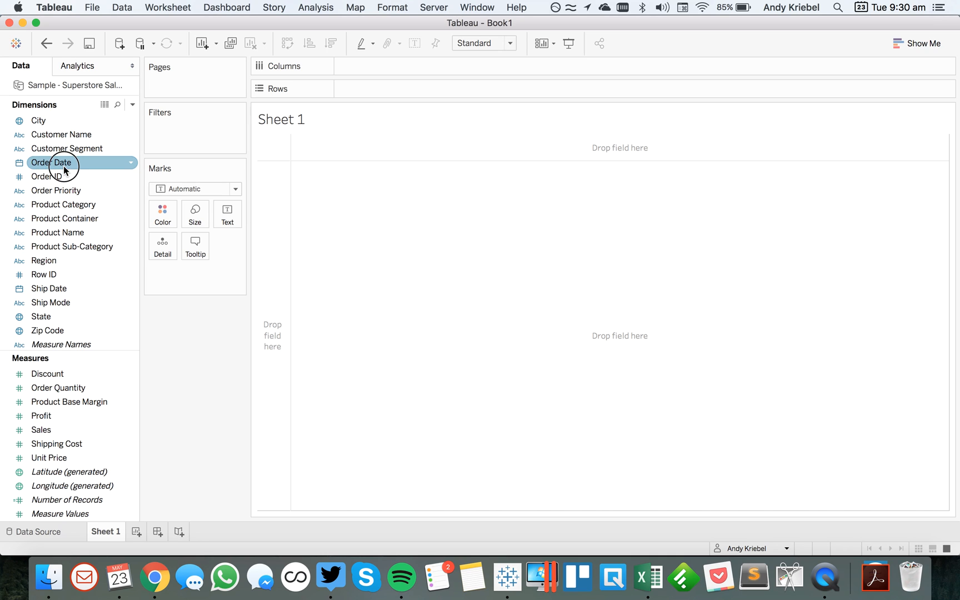
{"action": "left_click_drag", "start_coordinate": [52, 162], "coordinate": [340, 67]}
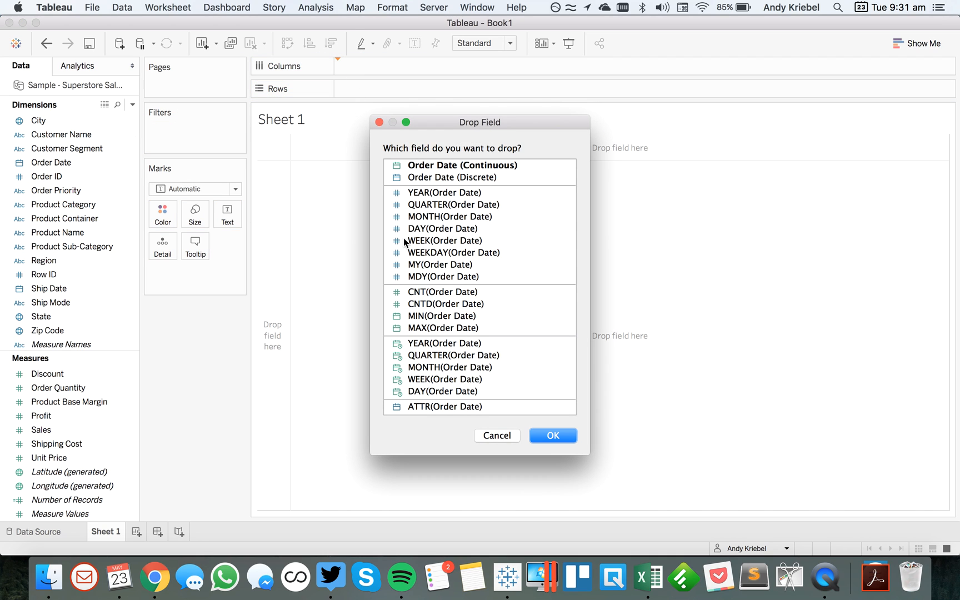
{"action": "left_click", "coordinate": [454, 355]}
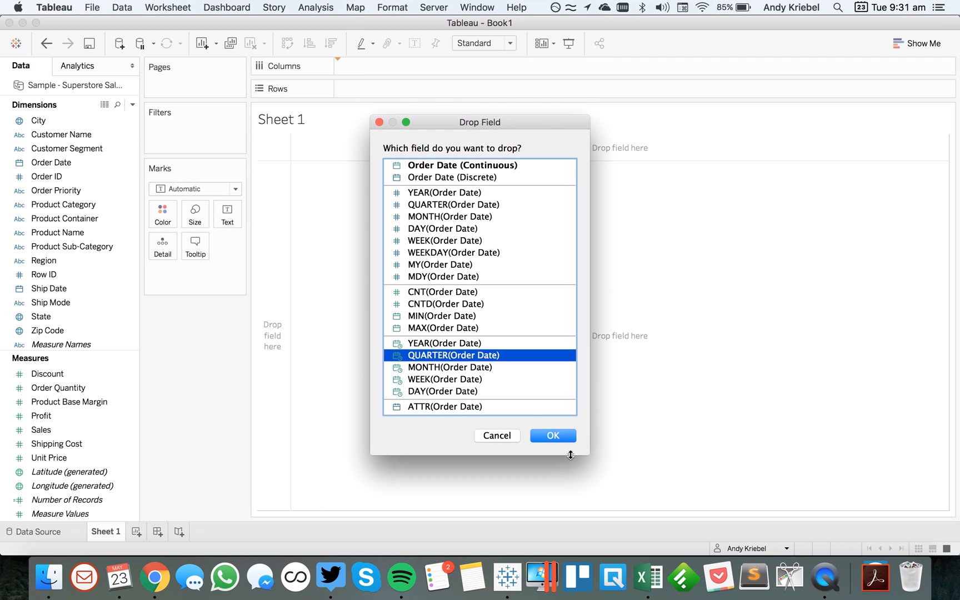
{"action": "left_click", "coordinate": [554, 435]}
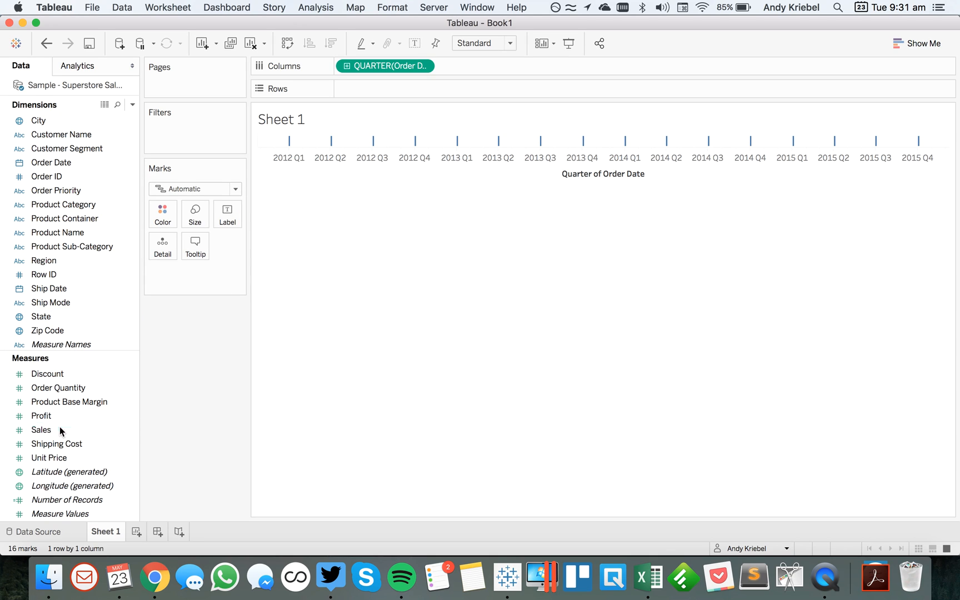
{"action": "left_click_drag", "start_coordinate": [41, 429], "coordinate": [386, 88]}
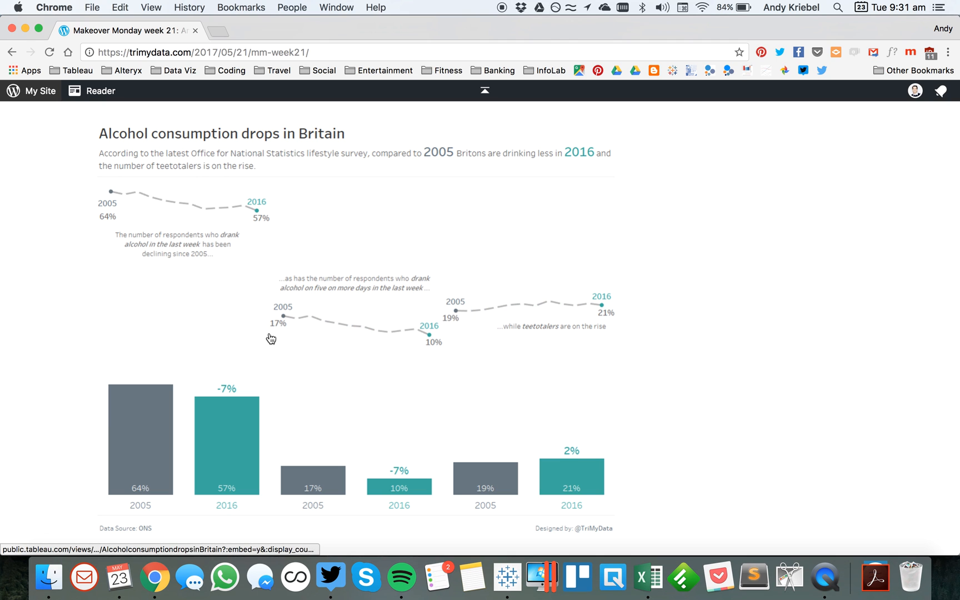
{"action": "mouse_move", "coordinate": [110, 195]}
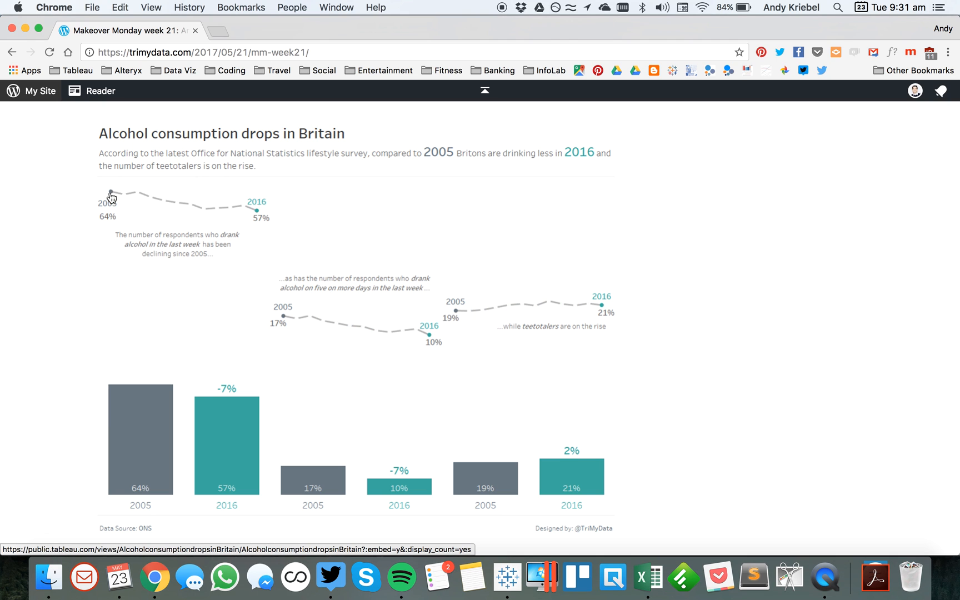
{"action": "mouse_move", "coordinate": [141, 202]}
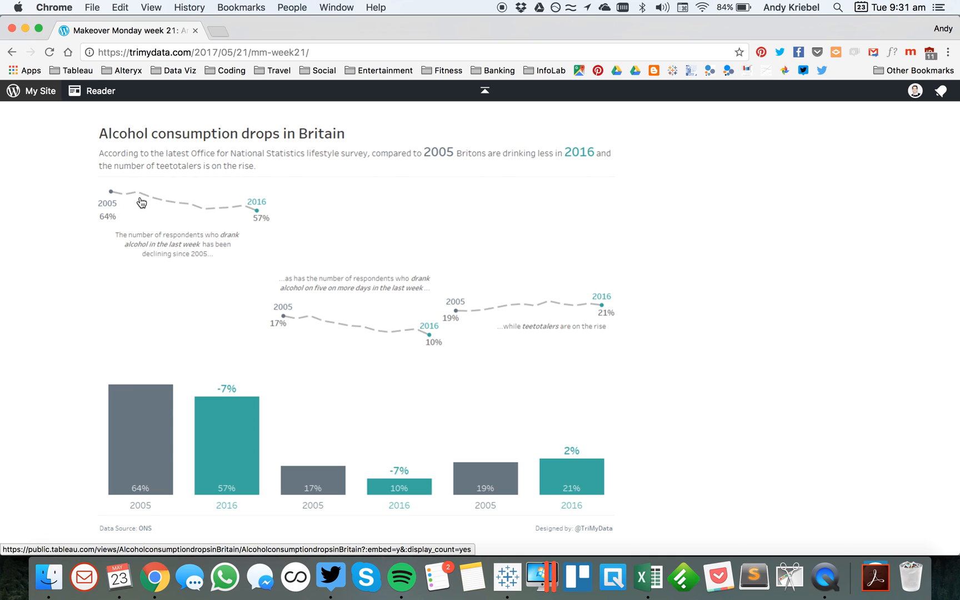
{"action": "mouse_move", "coordinate": [236, 213]}
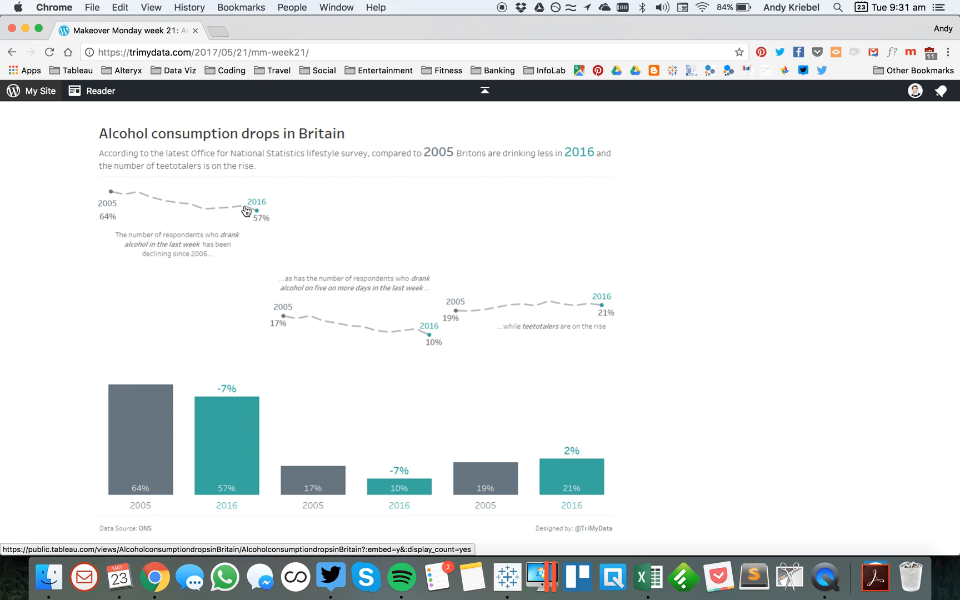
{"action": "mouse_move", "coordinate": [184, 214]}
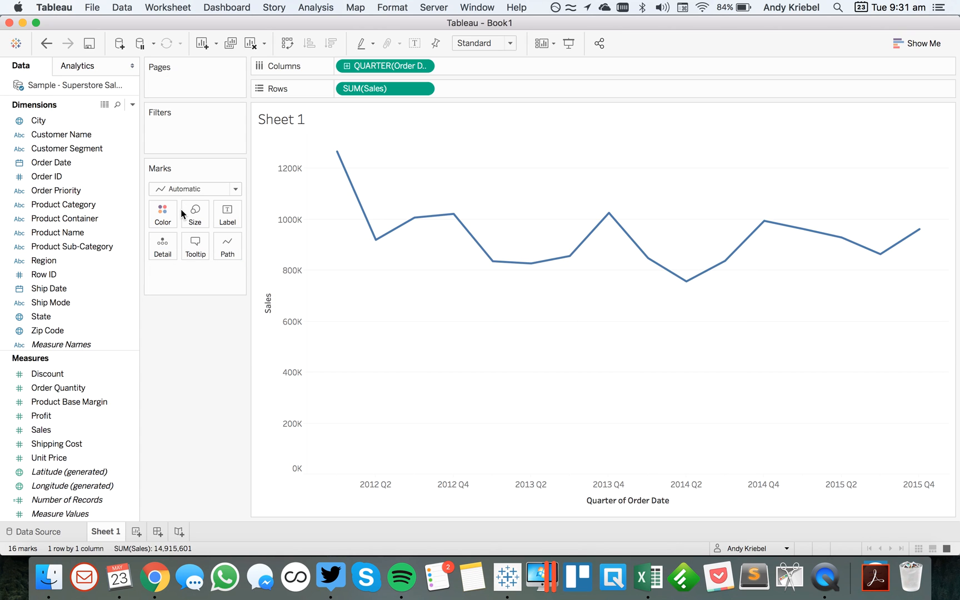
Step: Combine the duplicated SUM(Sales) line and circle marks on a shared dual axis
{"action": "left_click", "coordinate": [385, 89]}
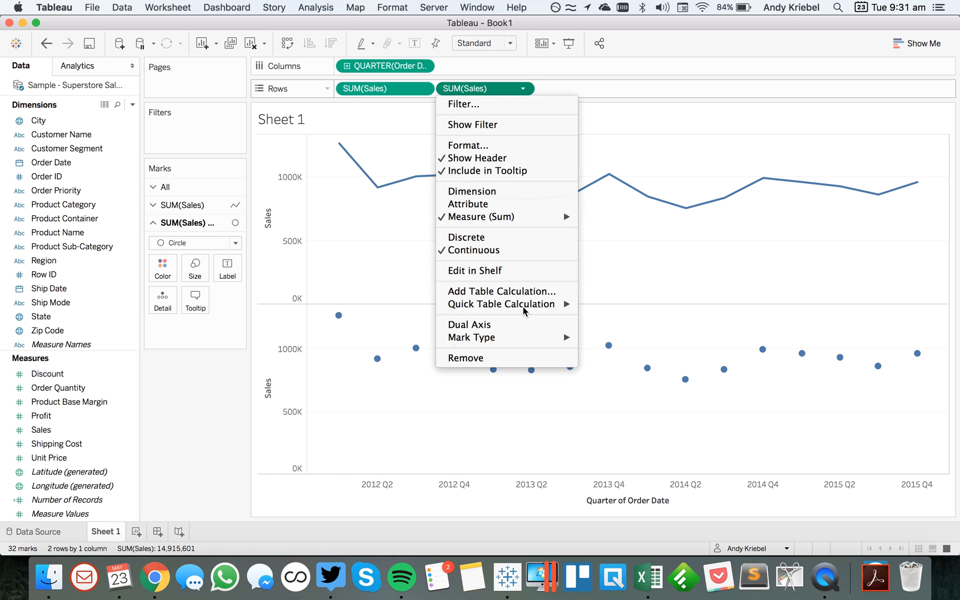
{"action": "left_click", "coordinate": [469, 325]}
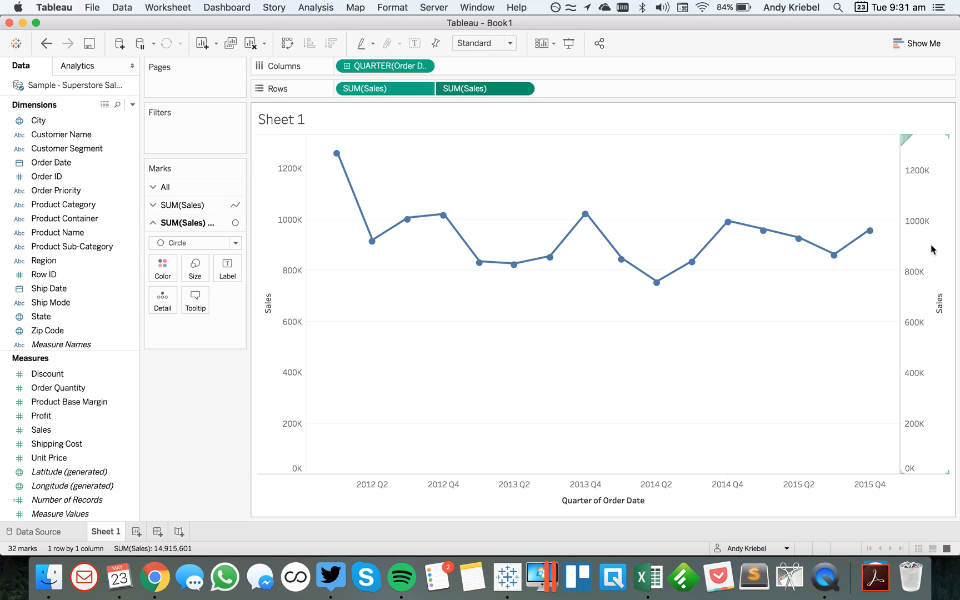
{"action": "right_click", "coordinate": [917, 307]}
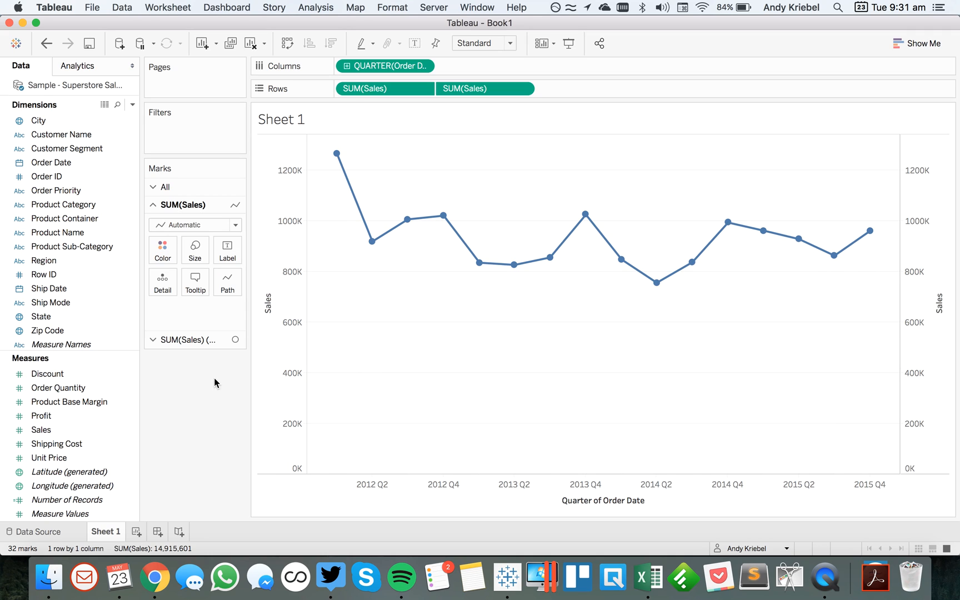
Step: Create calculated field 'First or Last': IF FIRST()=0 THEN 'First' ELSEIF LAST()=0 THEN 'Last' ELSE 'Others' END
{"action": "left_click", "coordinate": [132, 104]}
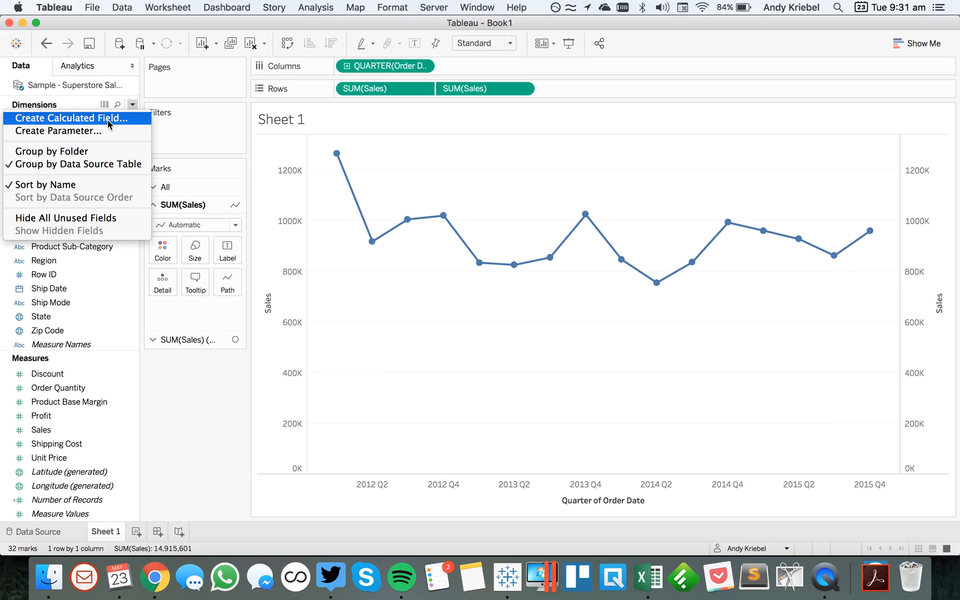
{"action": "left_click", "coordinate": [72, 118]}
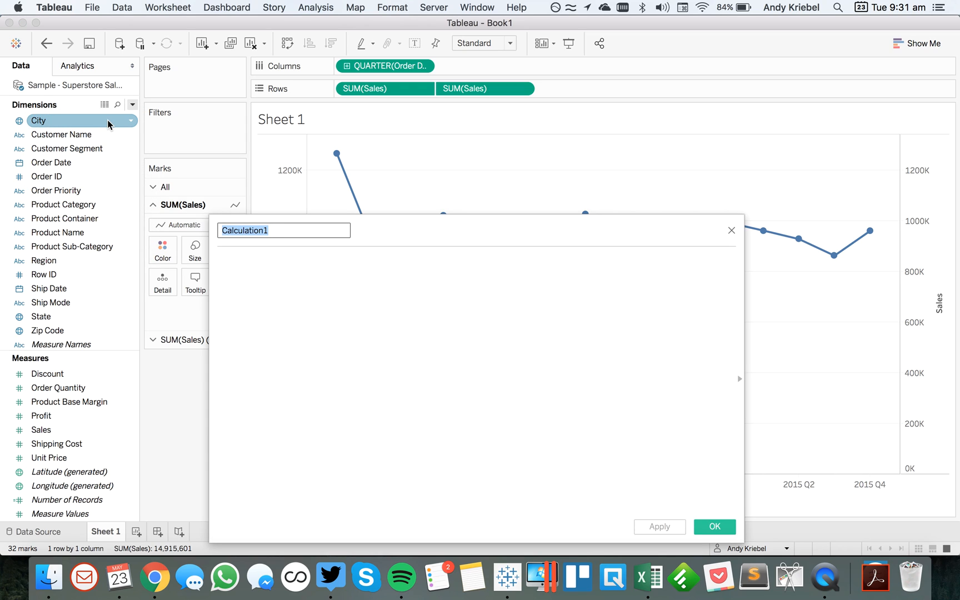
{"action": "type", "text": "First or Last"}
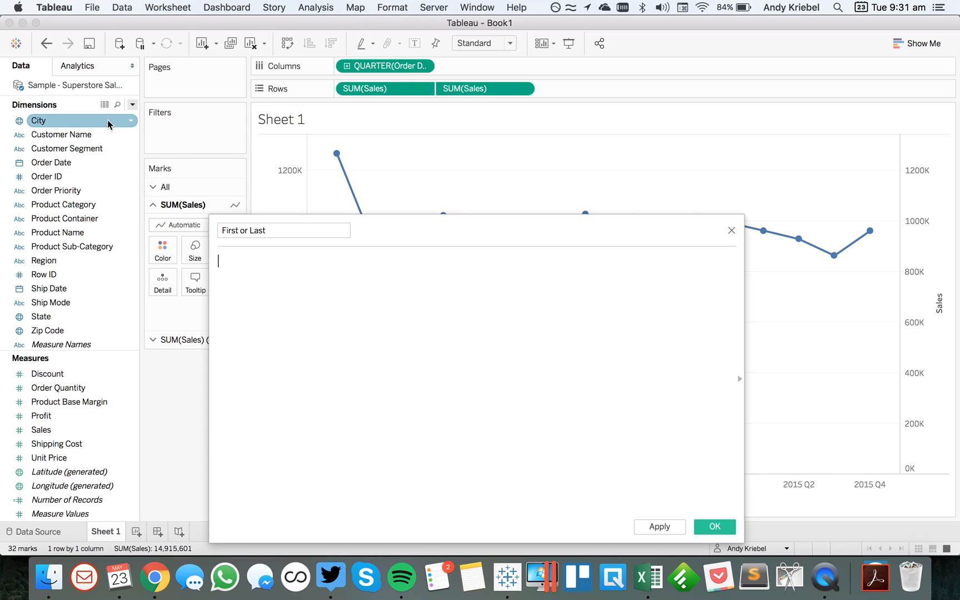
{"action": "type", "text": "IF"}
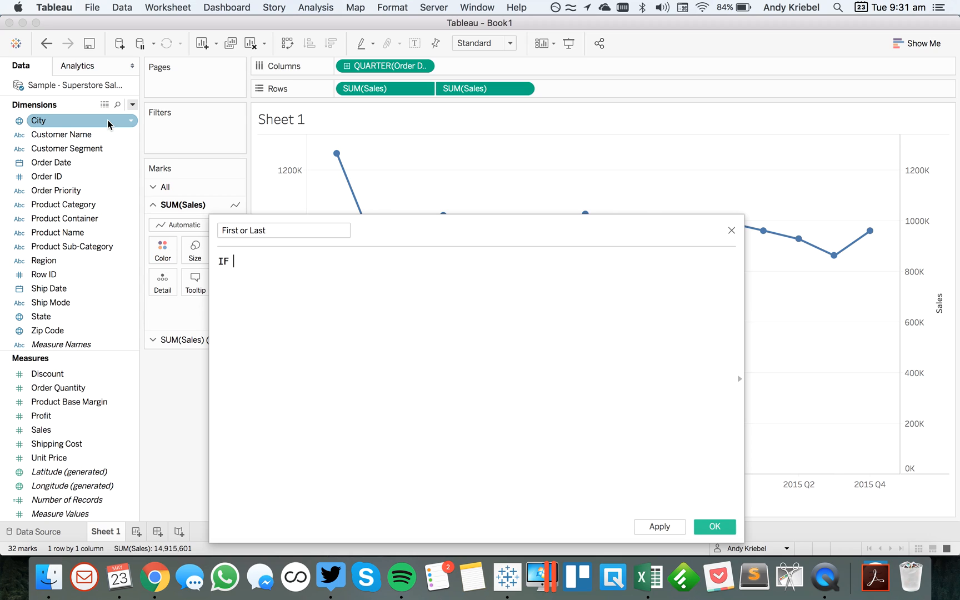
{"action": "type", "text": "FIRST()"}
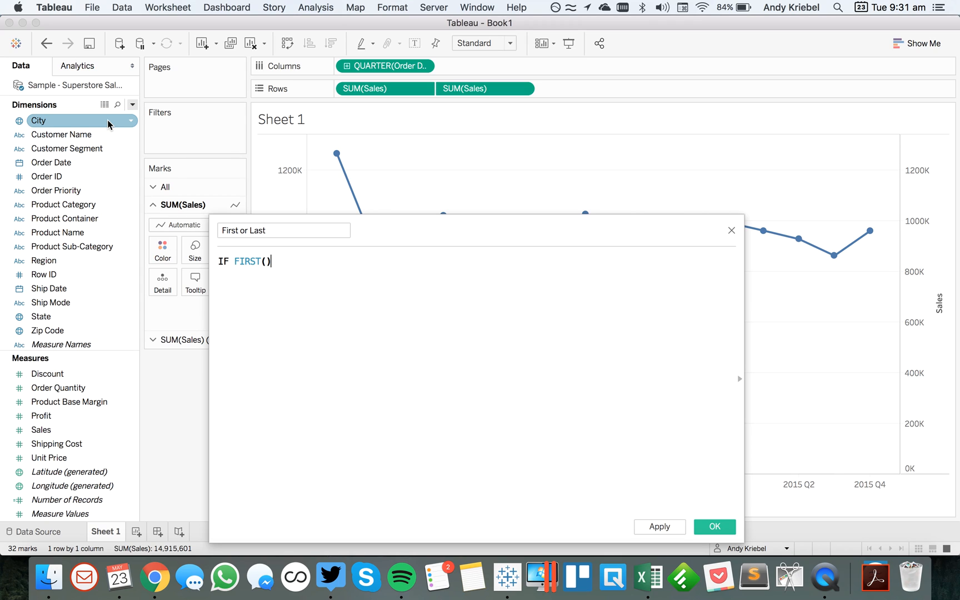
{"action": "type", "text": "=0 THEN"}
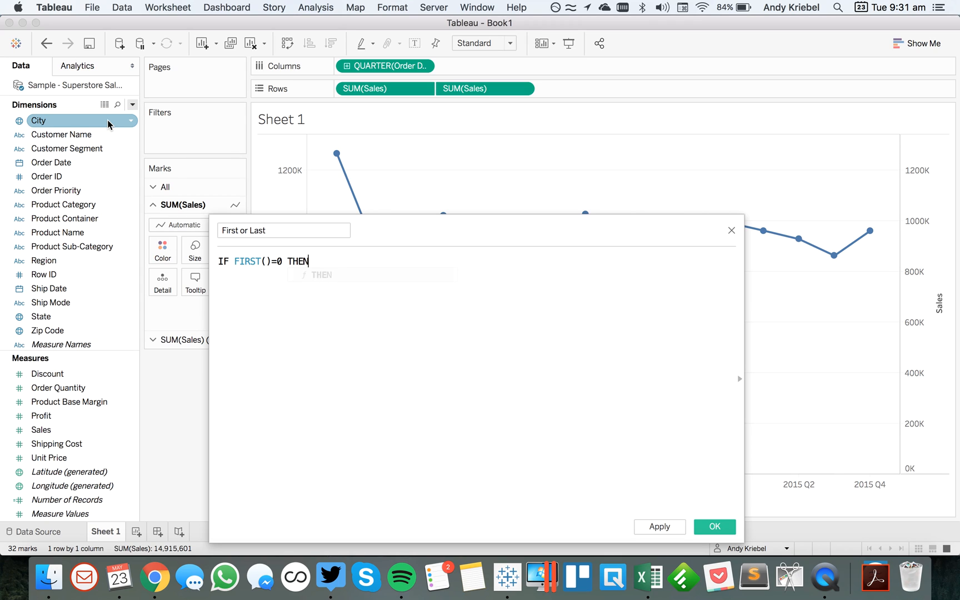
{"action": "type", "text": "'First"}
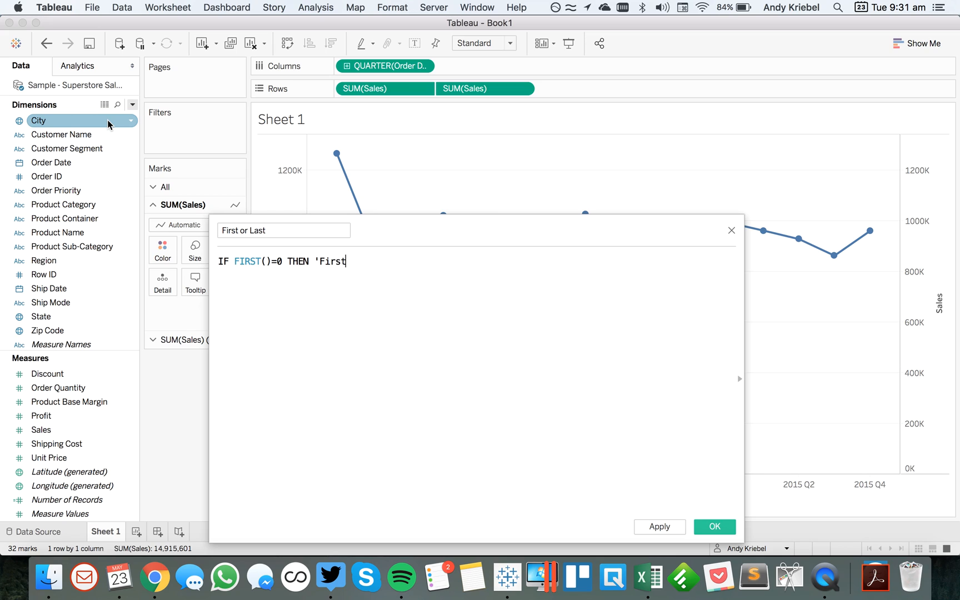
{"action": "type", "text": "'W"}
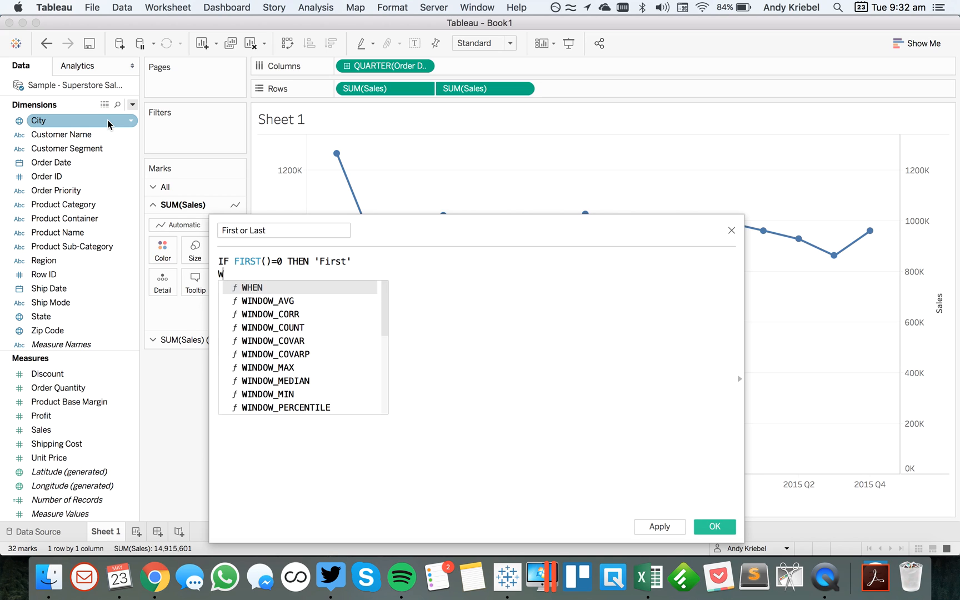
{"action": "type", "text": "ELSEIF"}
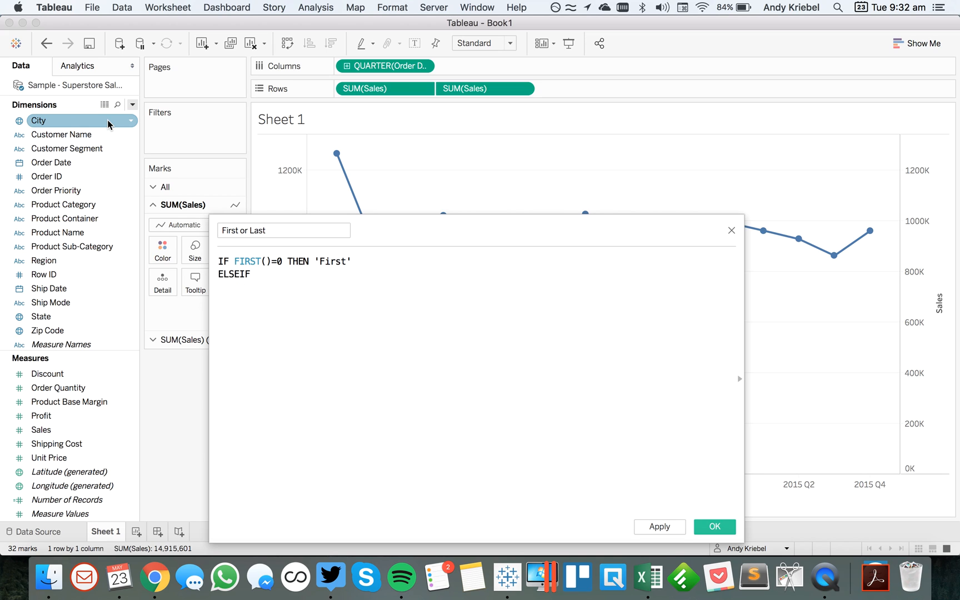
{"action": "type", "text": "LAST()=0"}
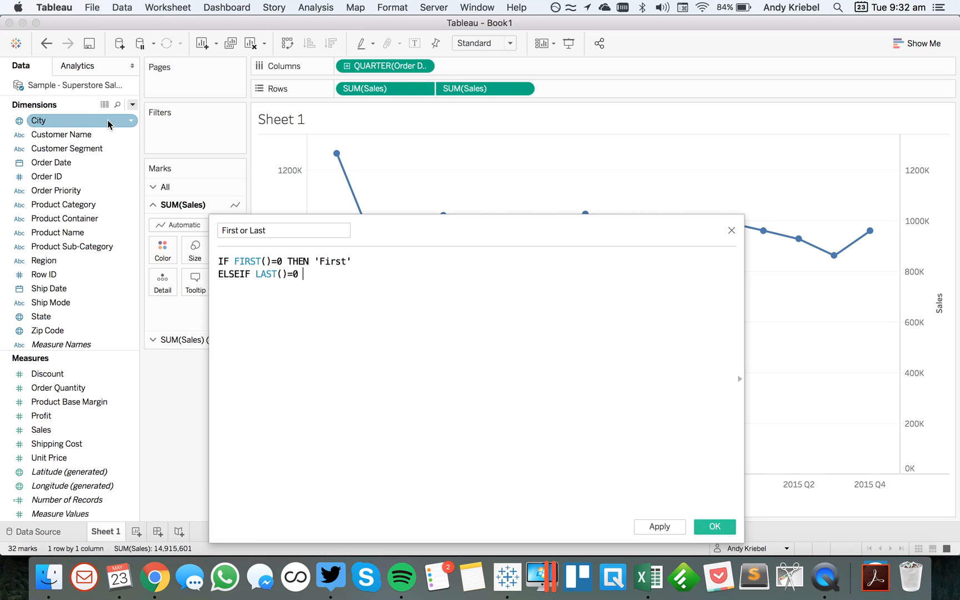
{"action": "type", "text": "THEN 'Last'"}
{"action": "type", "text": "ELSE'"}
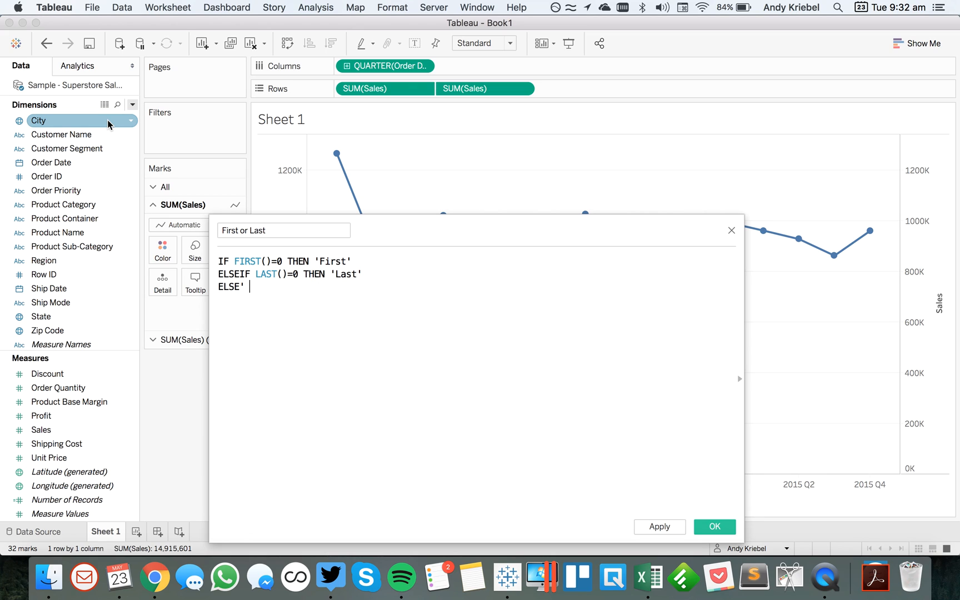
{"action": "type", "text": "Other"}
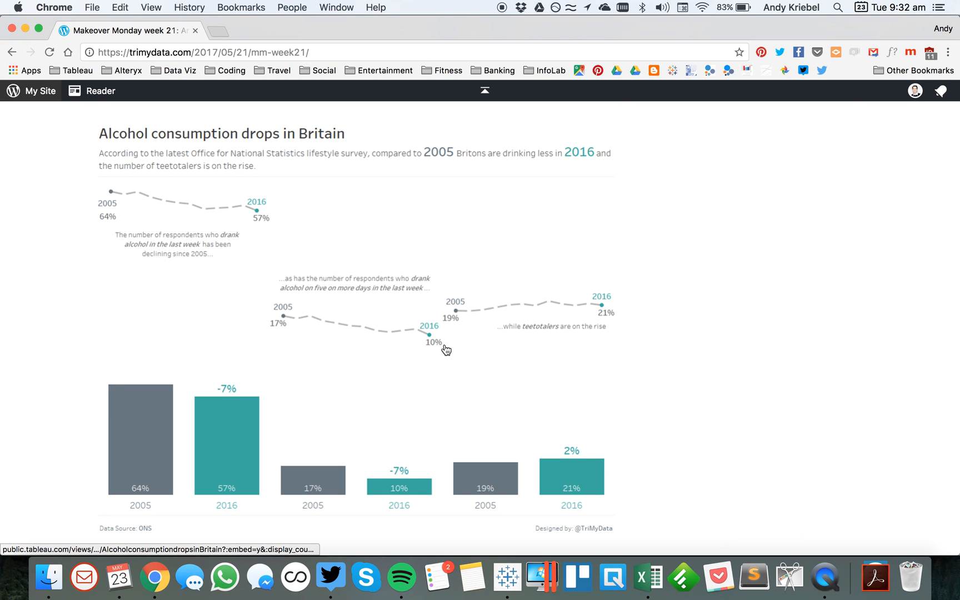
{"action": "mouse_move", "coordinate": [264, 234]}
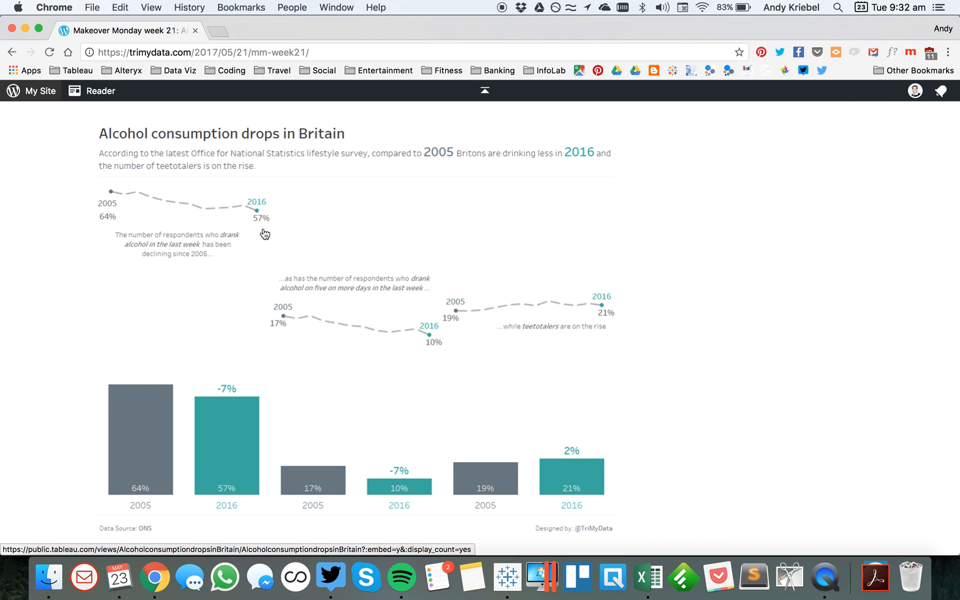
{"action": "mouse_move", "coordinate": [256, 434]}
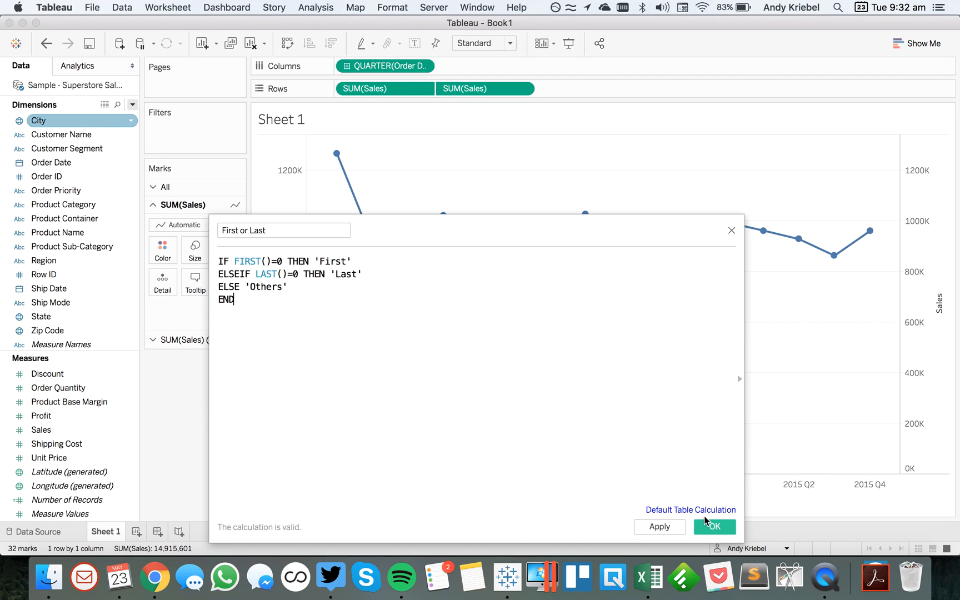
{"action": "left_click", "coordinate": [715, 527]}
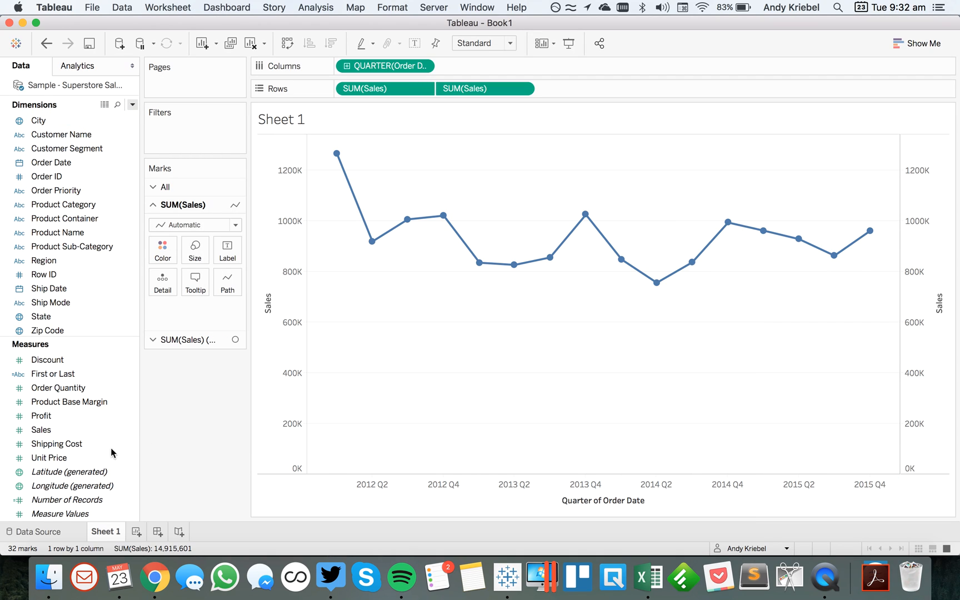
Step: Colour the circles by First or Last, computed along Quarter of Order Date as a specific dimension
{"action": "left_click", "coordinate": [52, 375]}
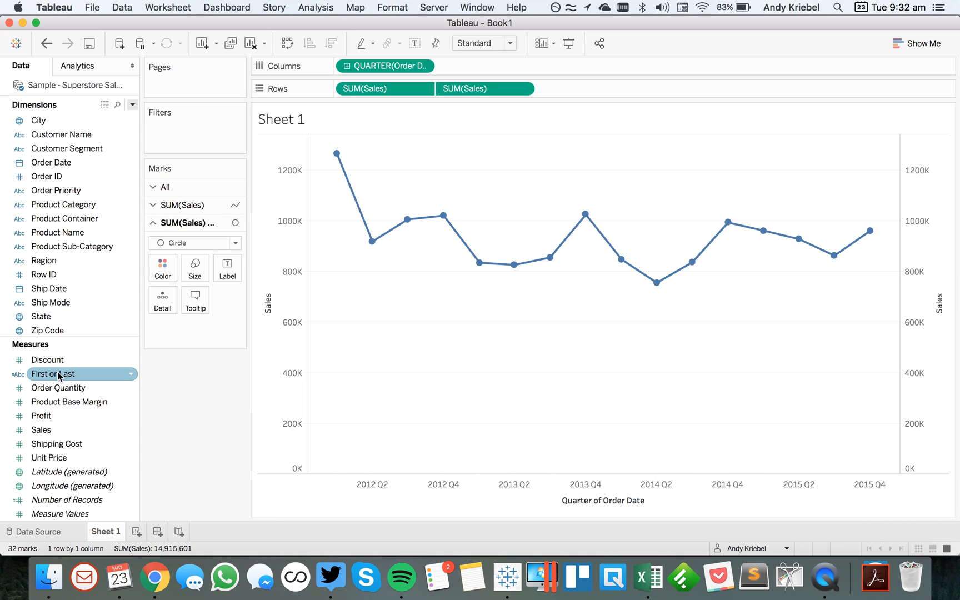
{"action": "left_click_drag", "start_coordinate": [52, 374], "coordinate": [163, 260]}
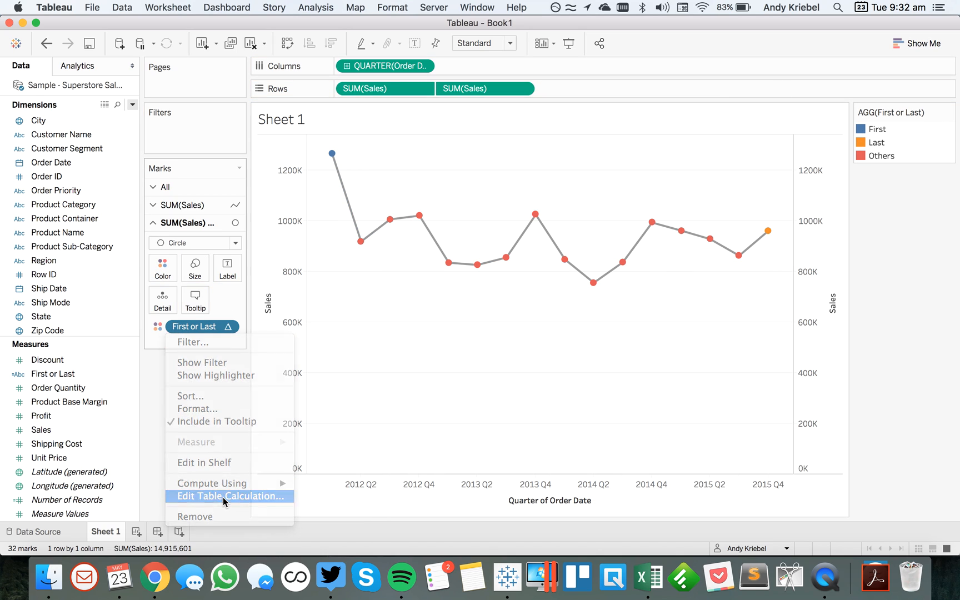
{"action": "left_click", "coordinate": [230, 497]}
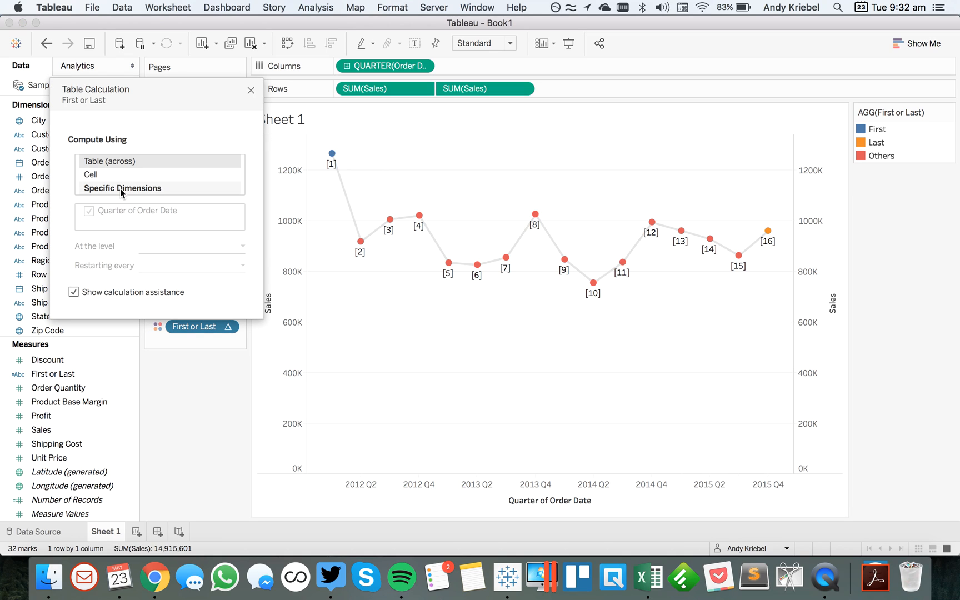
{"action": "left_click", "coordinate": [123, 187]}
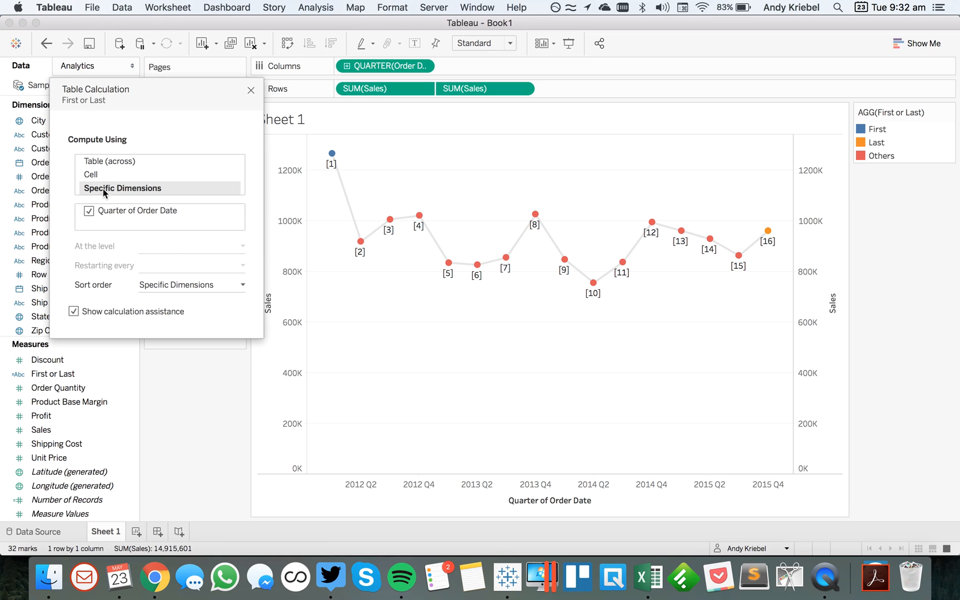
{"action": "mouse_move", "coordinate": [252, 91]}
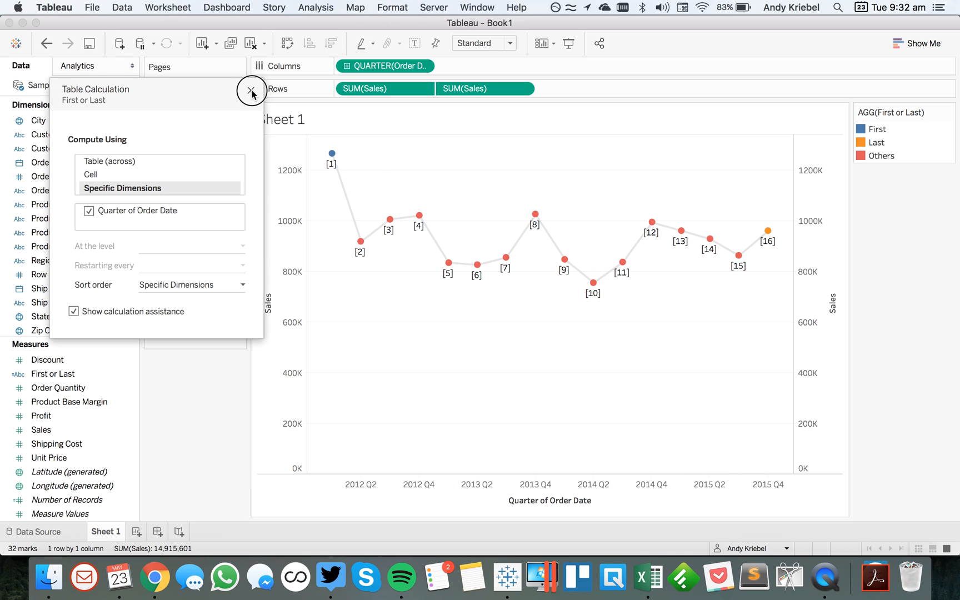
{"action": "left_click", "coordinate": [252, 91]}
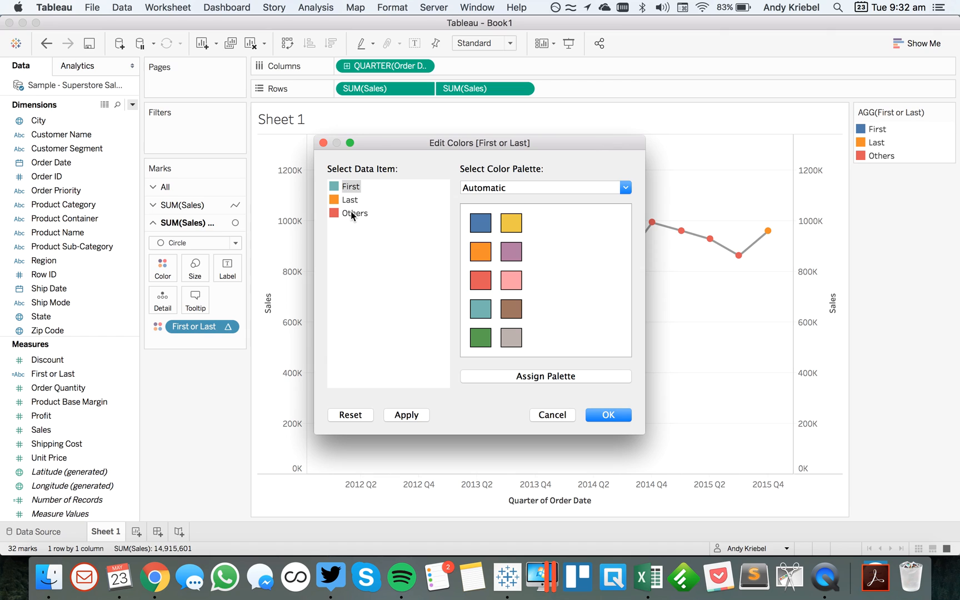
Step: Recolour the Last point green and the Others points white so they vanish
{"action": "left_click", "coordinate": [480, 338]}
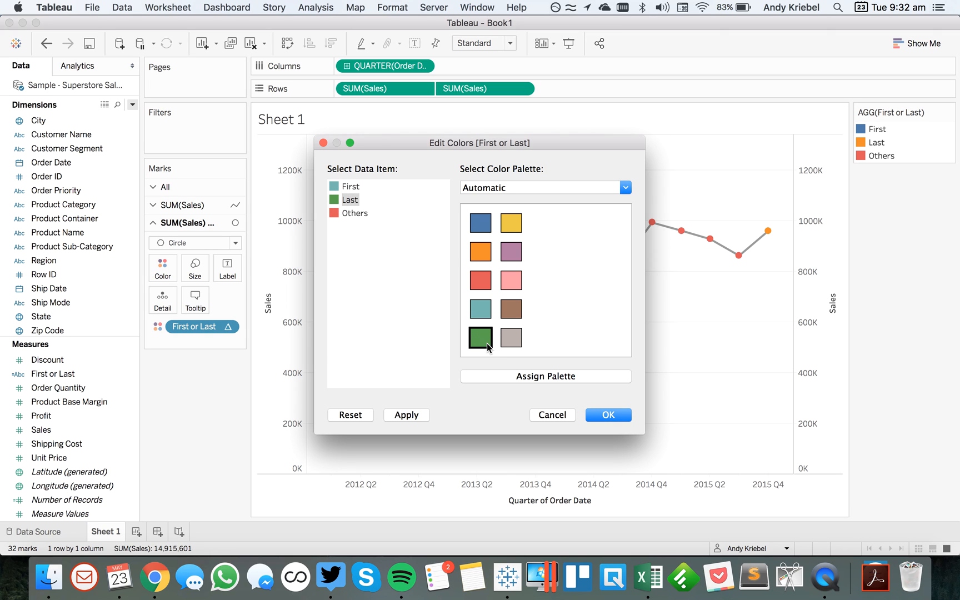
{"action": "left_click", "coordinate": [626, 187]}
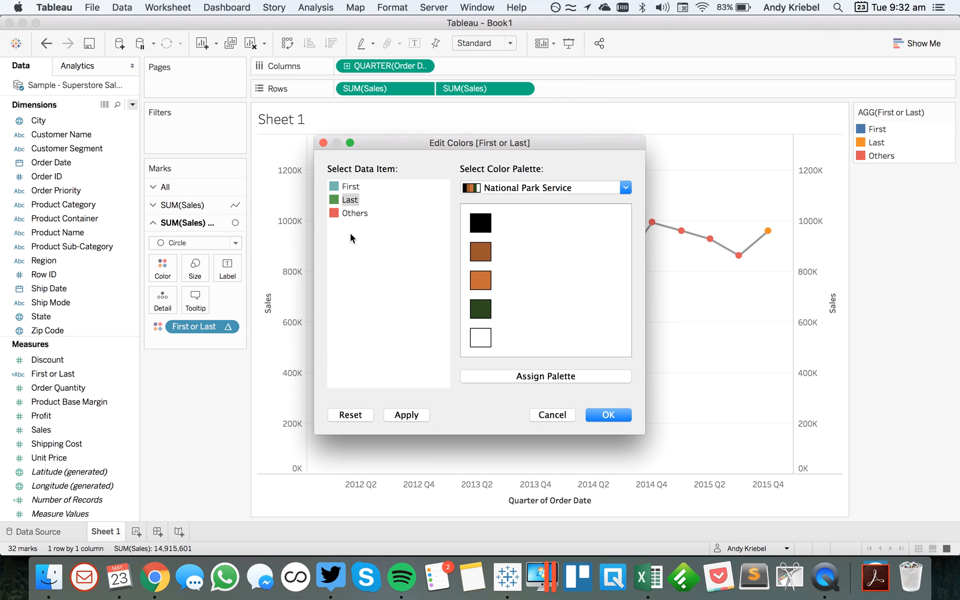
{"action": "left_click", "coordinate": [355, 213]}
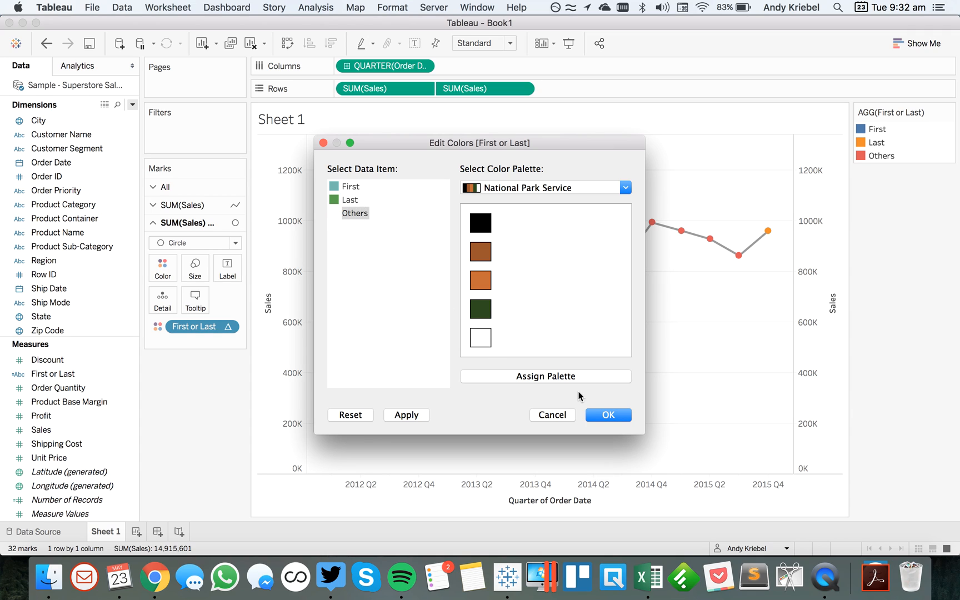
{"action": "left_click", "coordinate": [608, 416]}
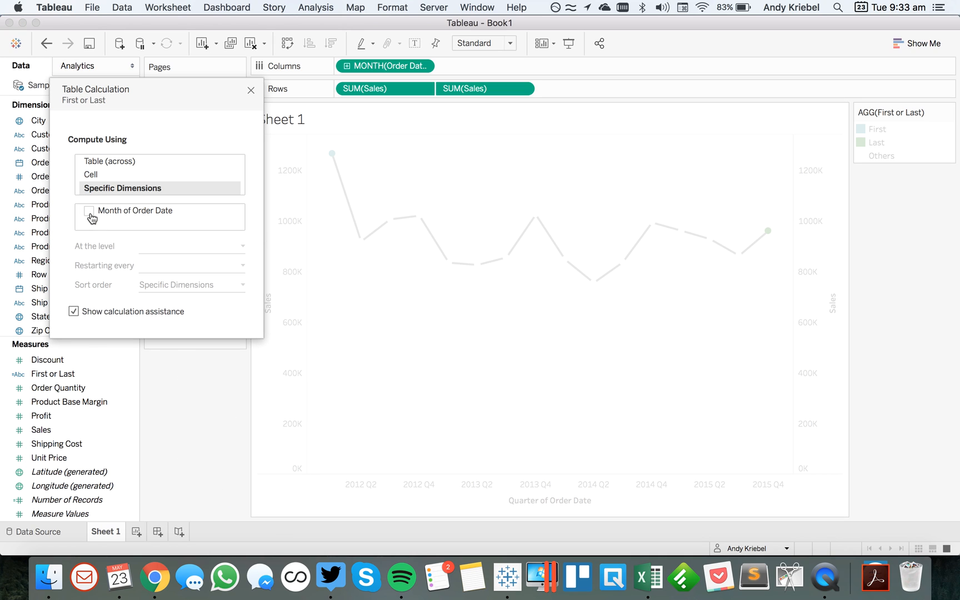
Step: Compute First or Last along Month of Order Date for the monthly chart
{"action": "left_click", "coordinate": [90, 212]}
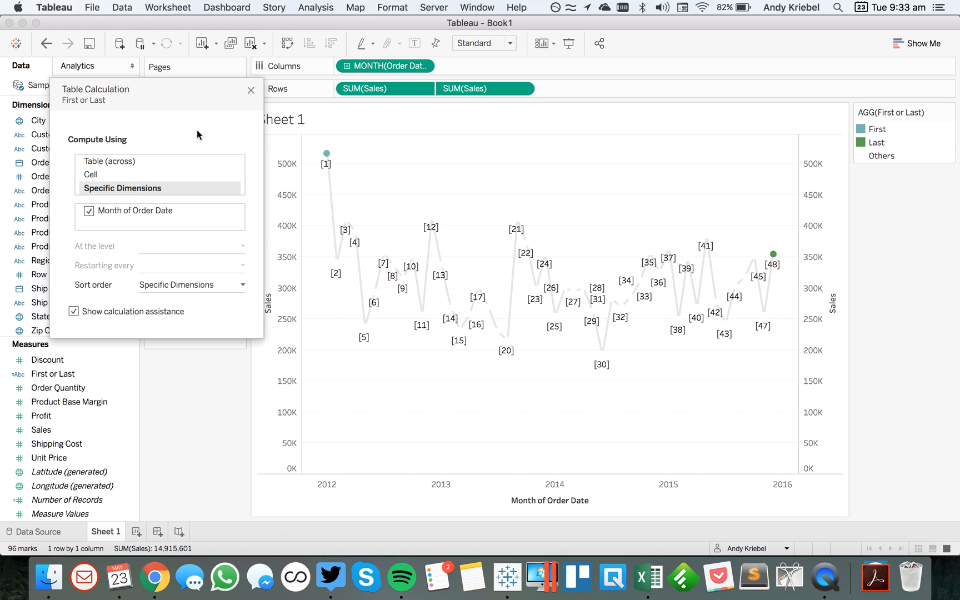
{"action": "left_click", "coordinate": [250, 90]}
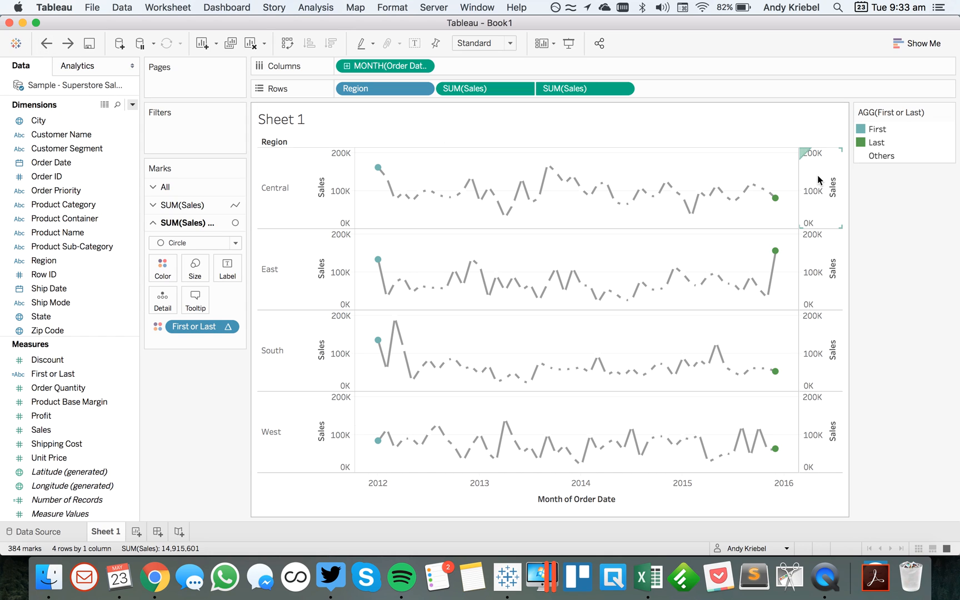
Step: Undo the Region split and thicken the grey monthly SUM(Sales) line via the Size slider
{"action": "right_click", "coordinate": [821, 187]}
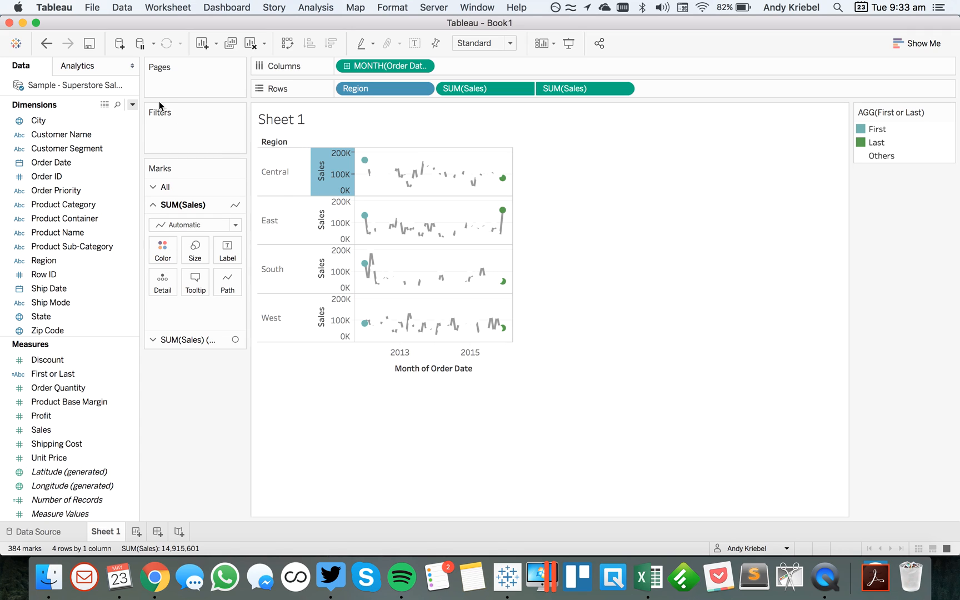
{"action": "left_click", "coordinate": [189, 340]}
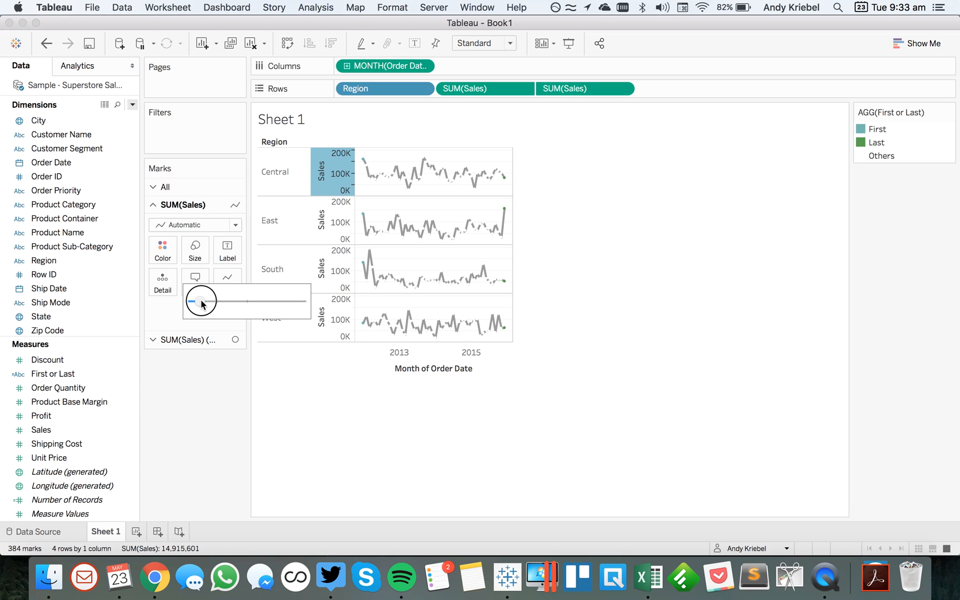
{"action": "left_click_drag", "start_coordinate": [201, 301], "coordinate": [199, 301]}
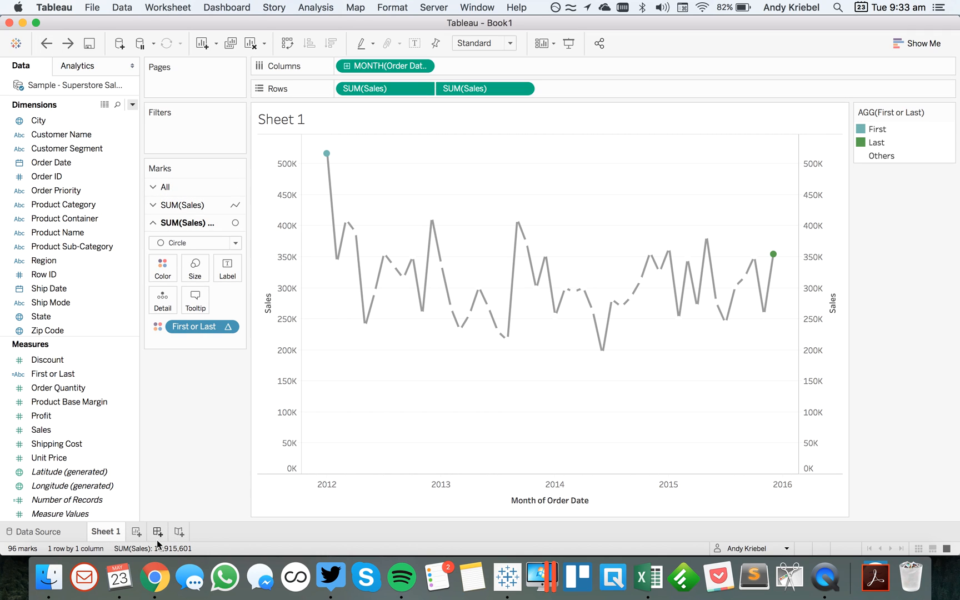
{"action": "mouse_move", "coordinate": [157, 532]}
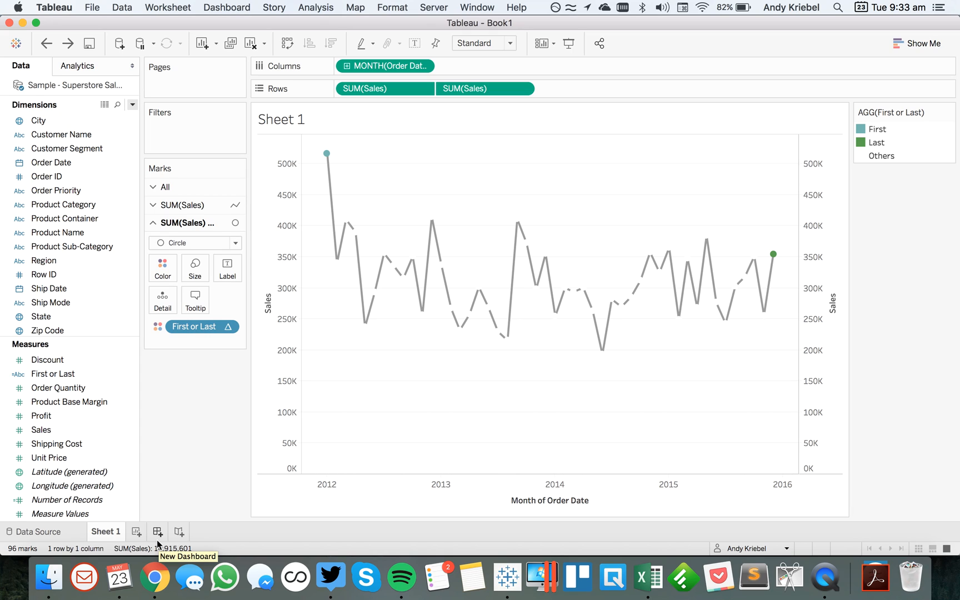
{"action": "mouse_move", "coordinate": [187, 513]}
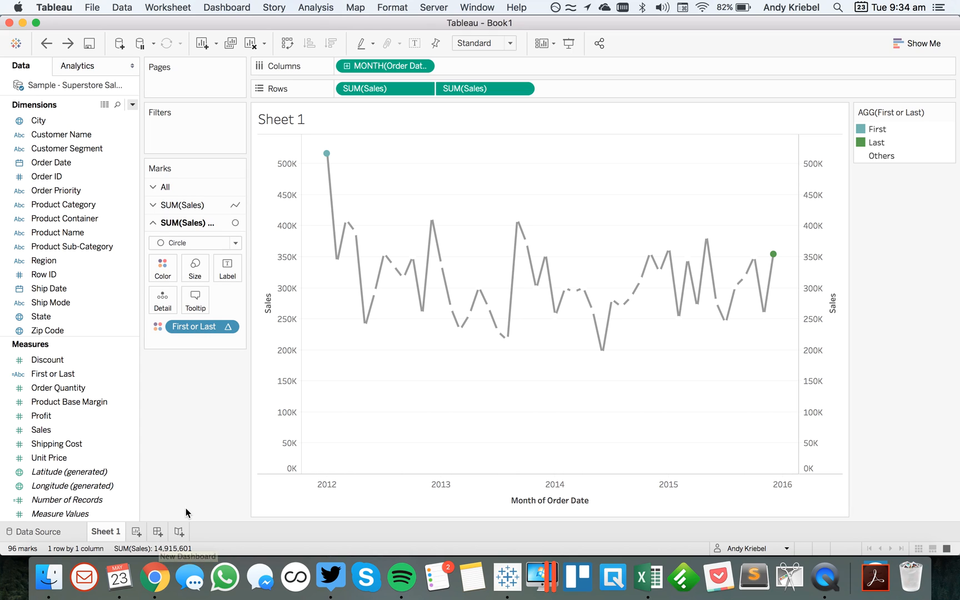
{"action": "mouse_move", "coordinate": [136, 532]}
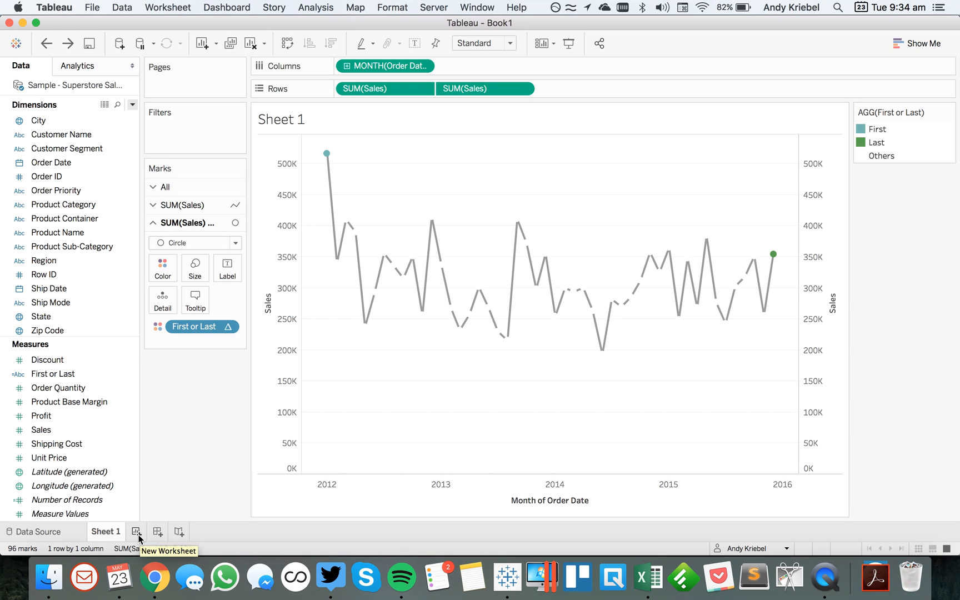
Step: On a new Sheet 2, plot SUM(Sales) by continuous MONTH of Order Date and page it by month
{"action": "left_click", "coordinate": [136, 533]}
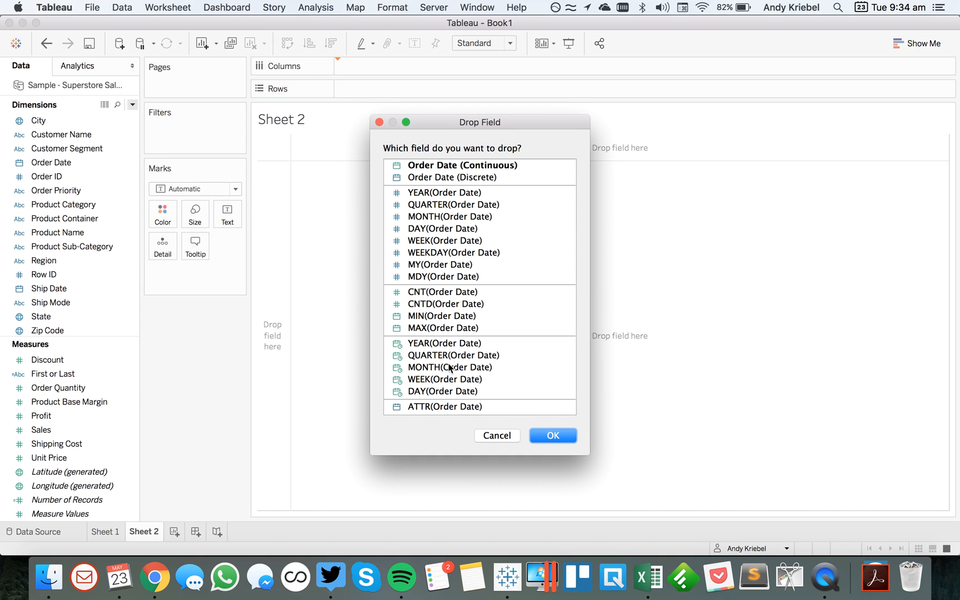
{"action": "left_click", "coordinate": [449, 367]}
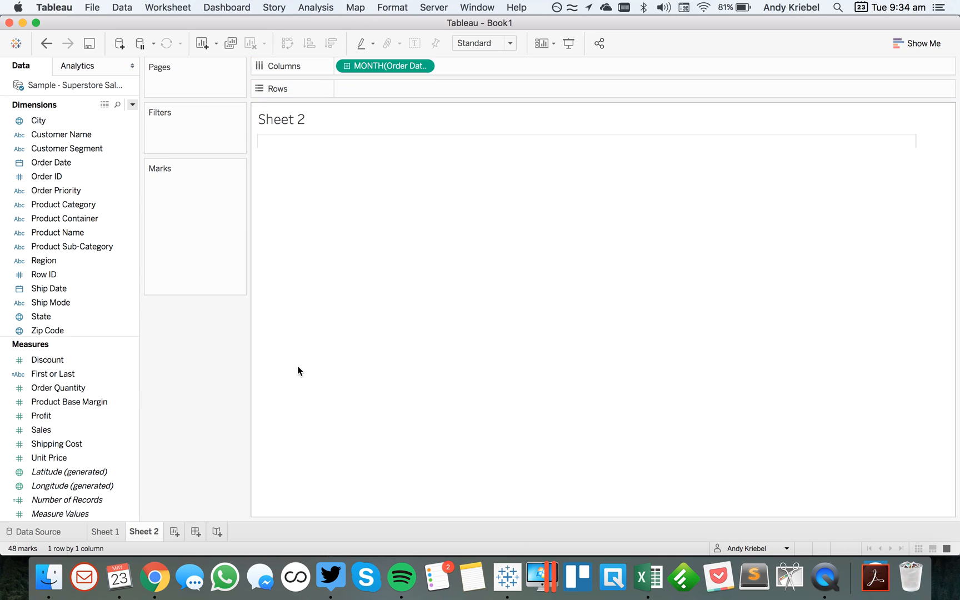
{"action": "left_click_drag", "start_coordinate": [41, 429], "coordinate": [360, 116]}
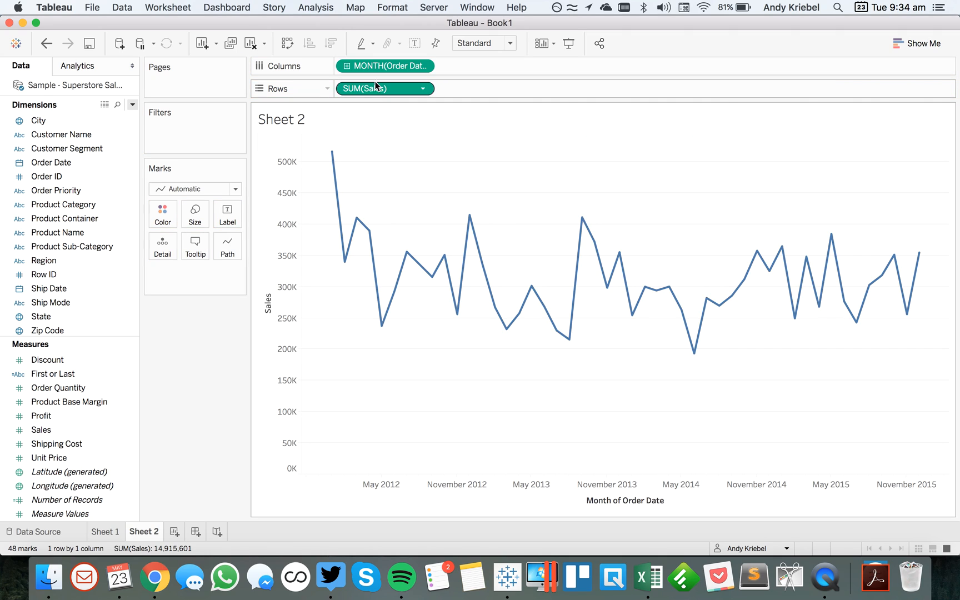
{"action": "mouse_move", "coordinate": [376, 69]}
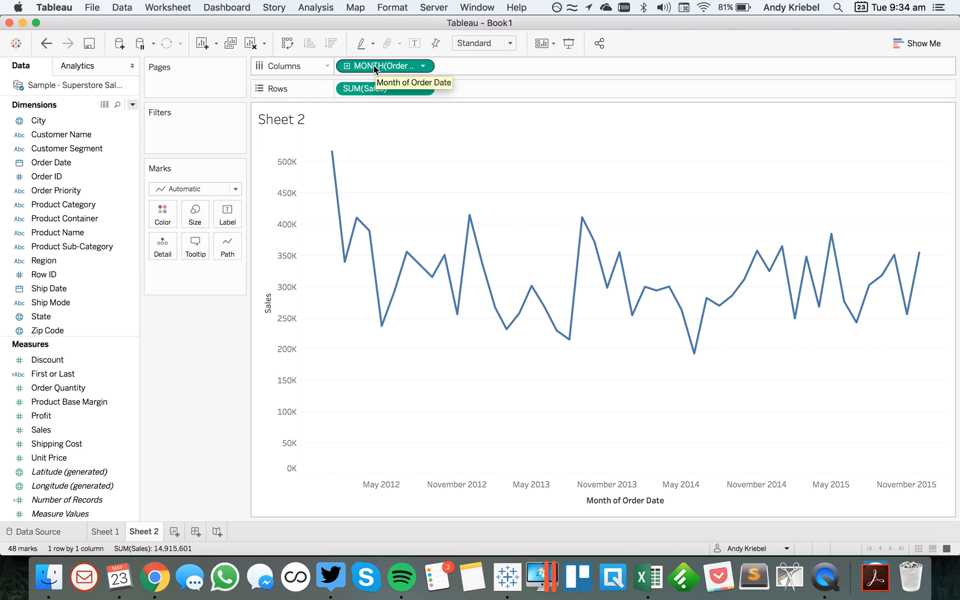
{"action": "left_click_drag", "start_coordinate": [380, 66], "coordinate": [212, 100]}
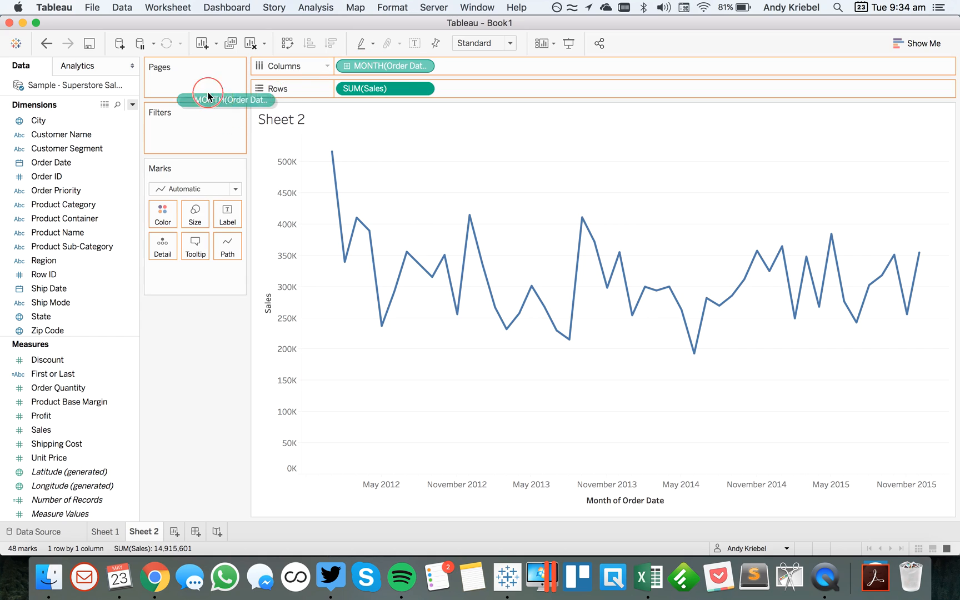
{"action": "left_click_drag", "start_coordinate": [232, 100], "coordinate": [195, 85]}
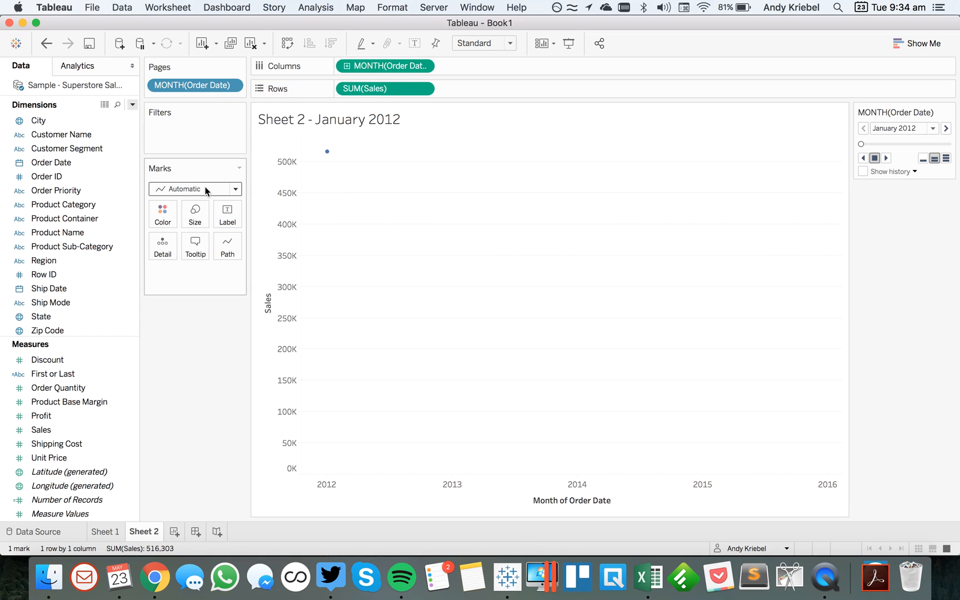
Step: Use Circle marks and turn on page history showing both marks and trails
{"action": "left_click", "coordinate": [236, 189]}
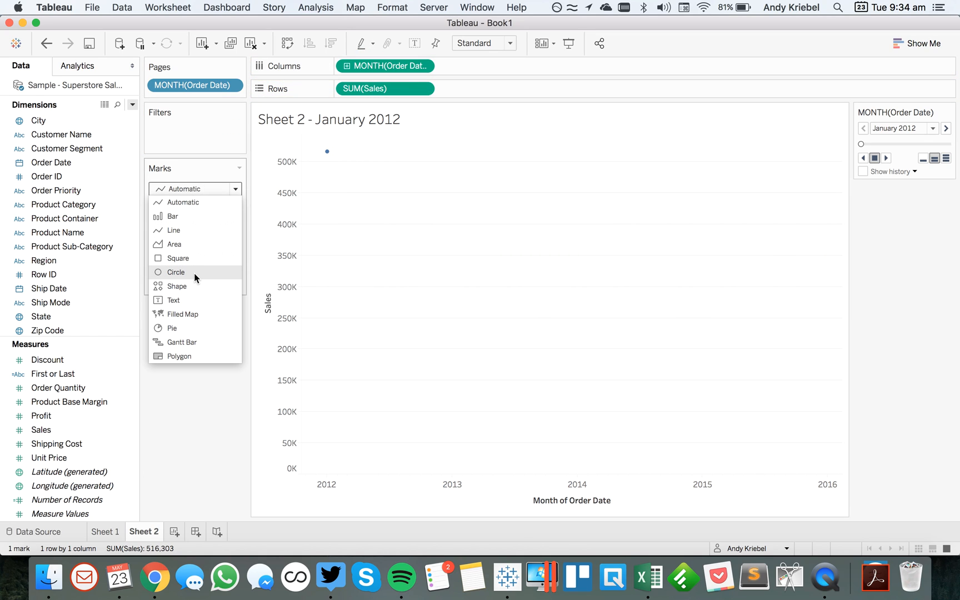
{"action": "left_click", "coordinate": [175, 272]}
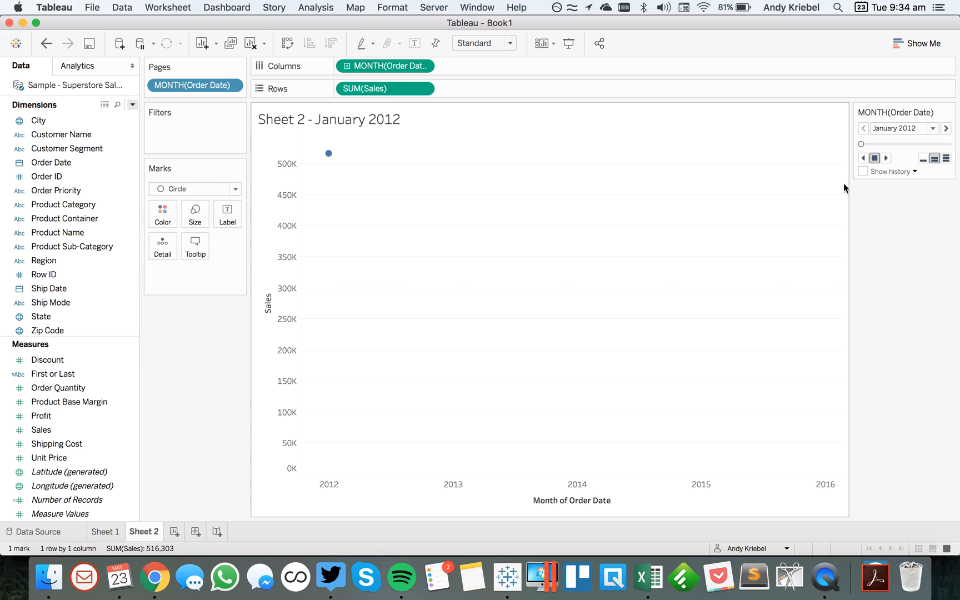
{"action": "left_click", "coordinate": [863, 171]}
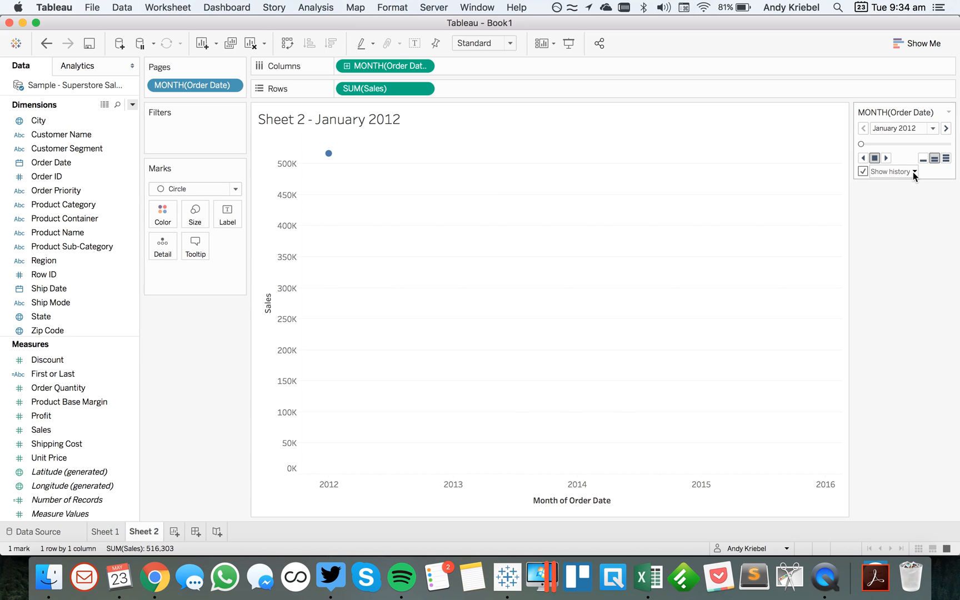
{"action": "left_click", "coordinate": [914, 171]}
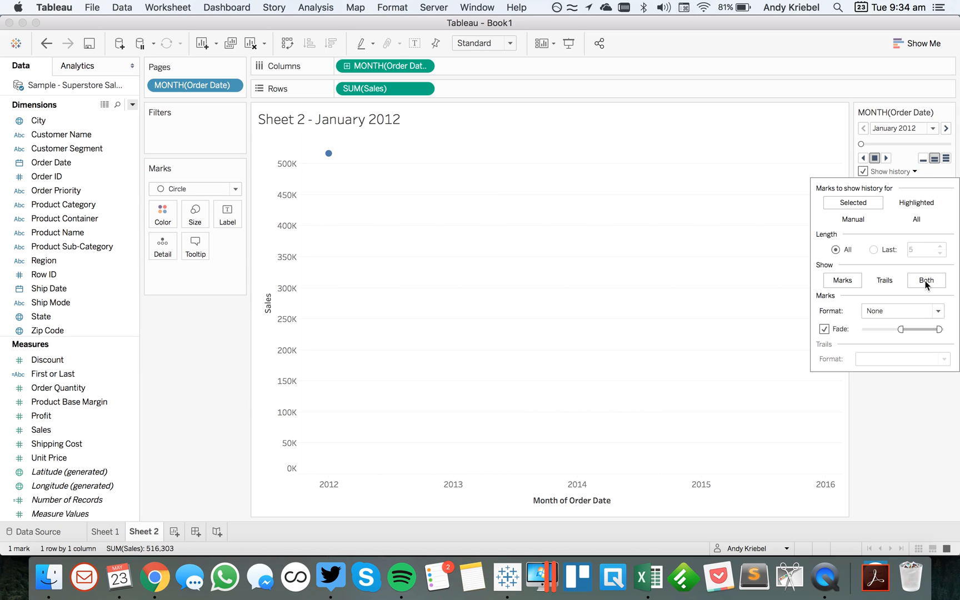
{"action": "left_click", "coordinate": [885, 281]}
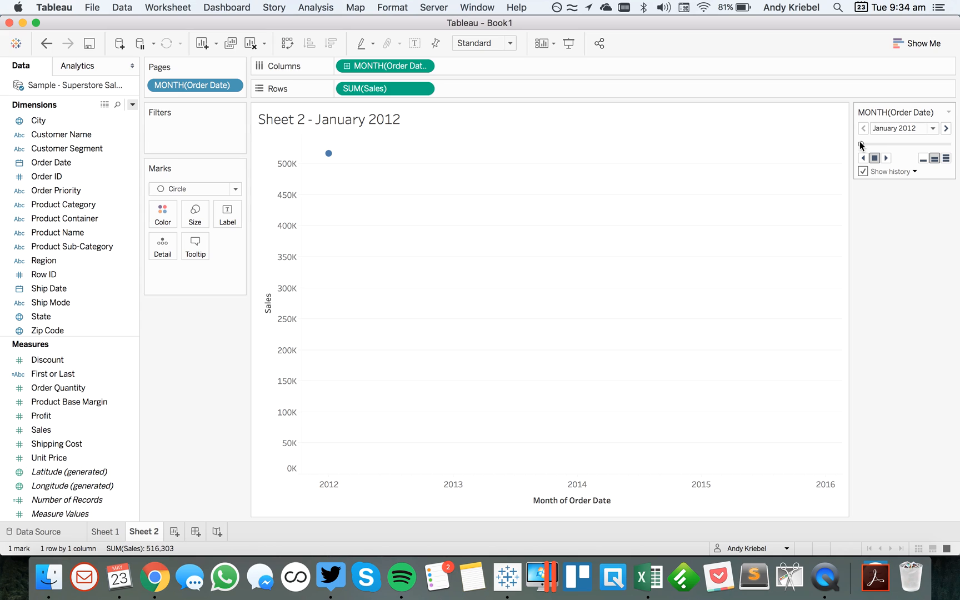
Step: Jump the page control to the last month, December 2015, drawing the full dashed trail
{"action": "left_click", "coordinate": [886, 158]}
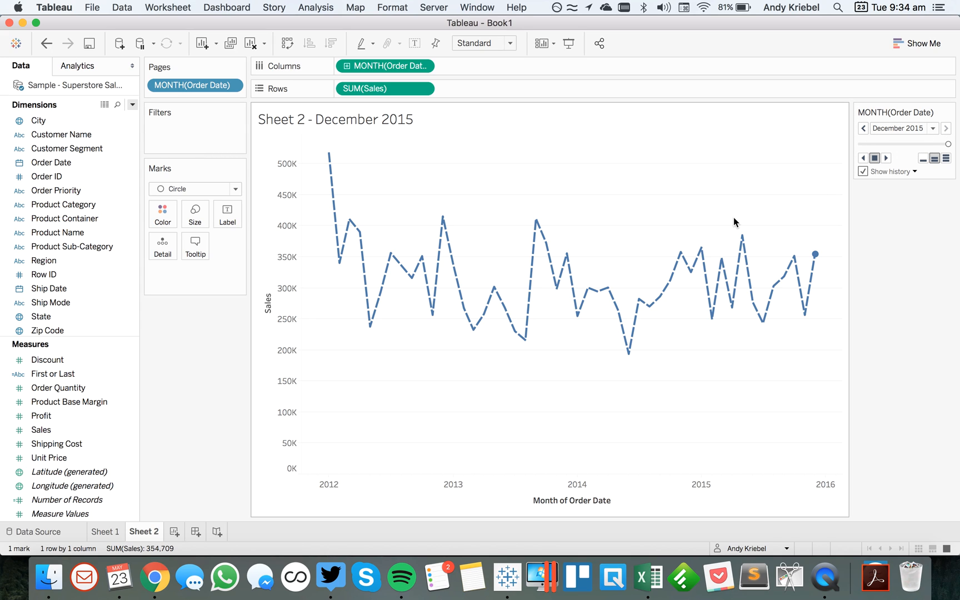
{"action": "mouse_move", "coordinate": [729, 190]}
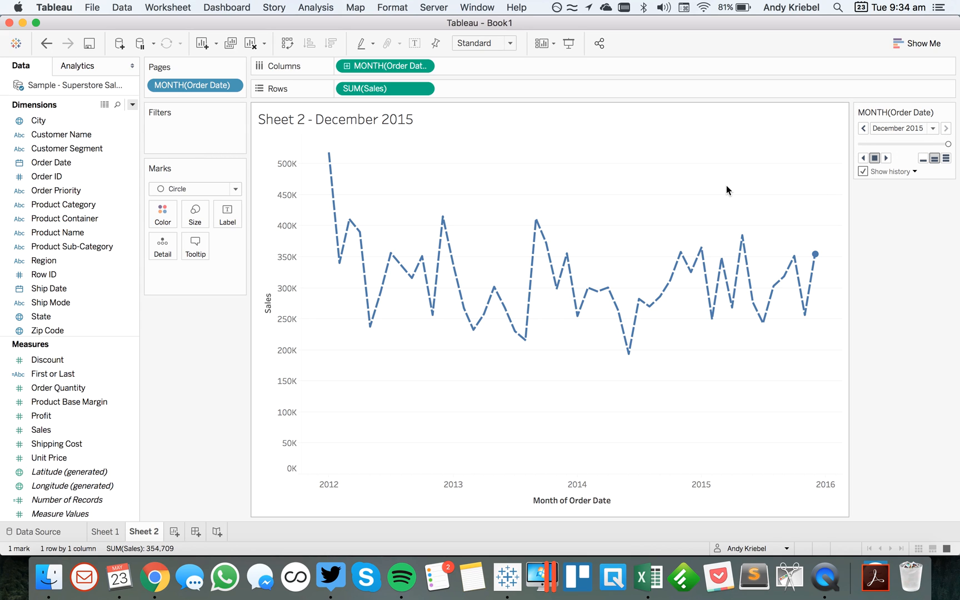